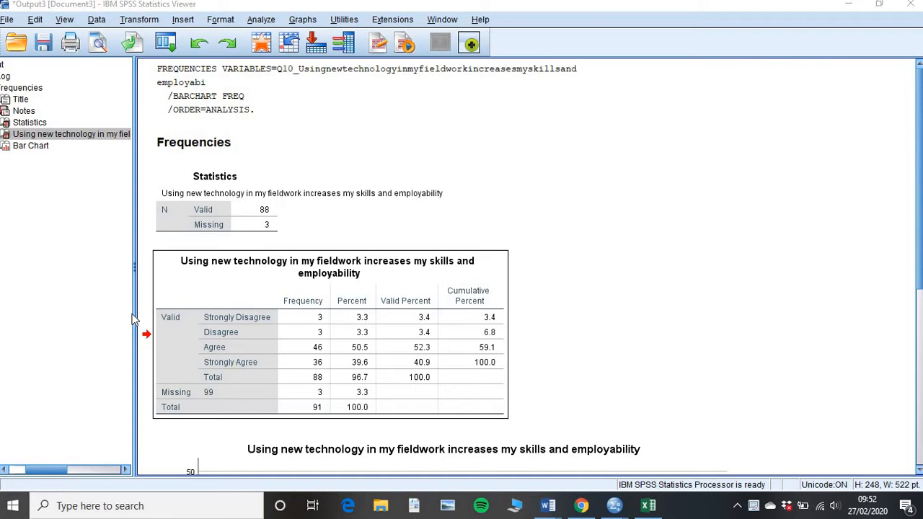
mouse_move(651, 282)
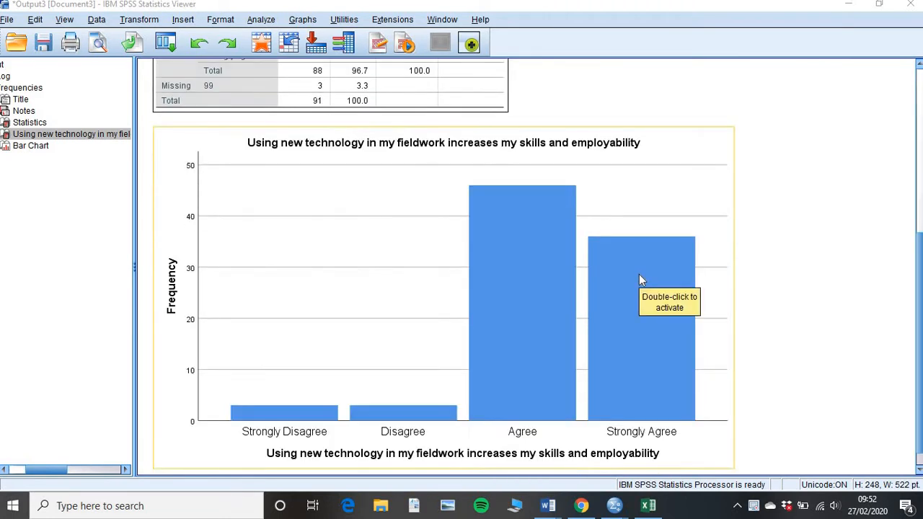
- Scroll the SPSS output down past the Frequencies table to the blue bar chart
scroll("down", 3)
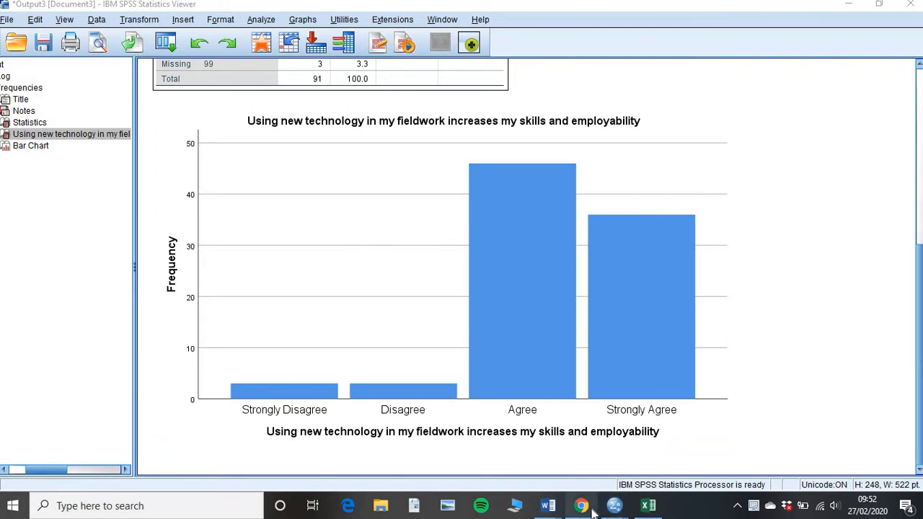
- Switch to the Chrome thesis PDF showing the fieldwork-employability agreement figure 3.4
left_click(579, 504)
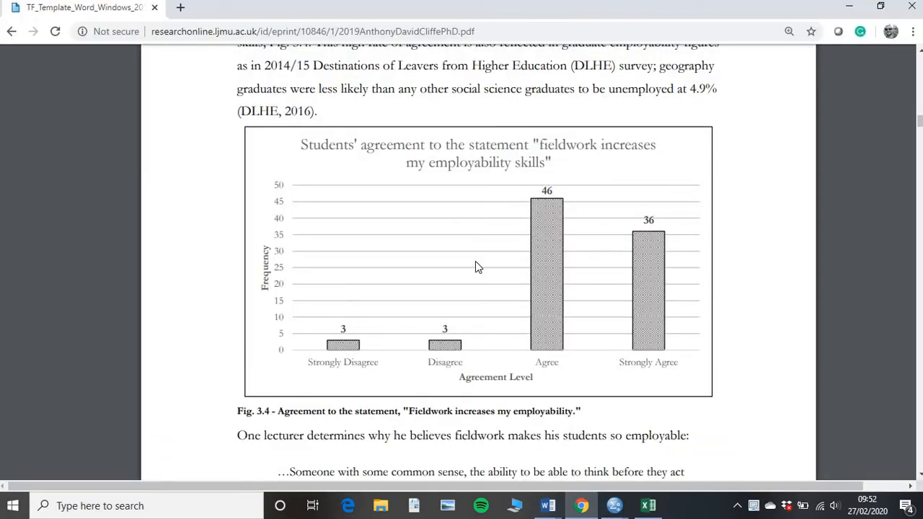
mouse_move(578, 362)
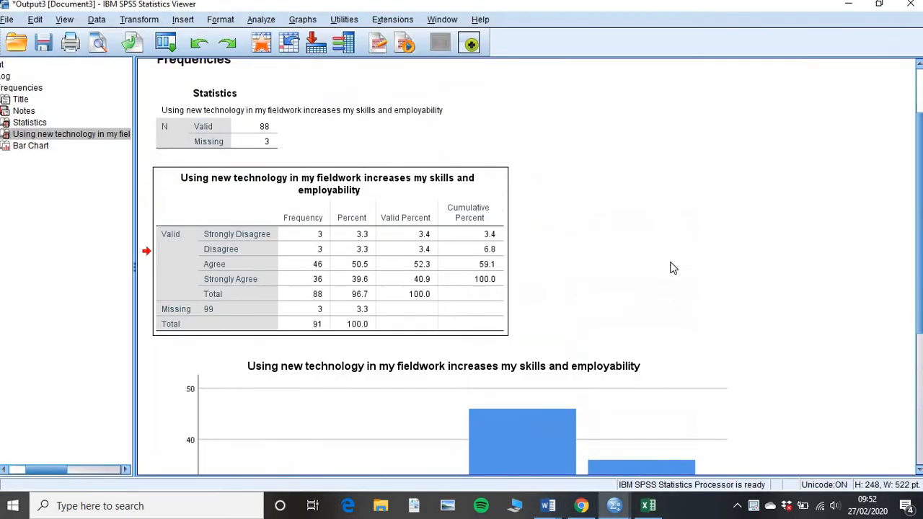
scroll("down", 3)
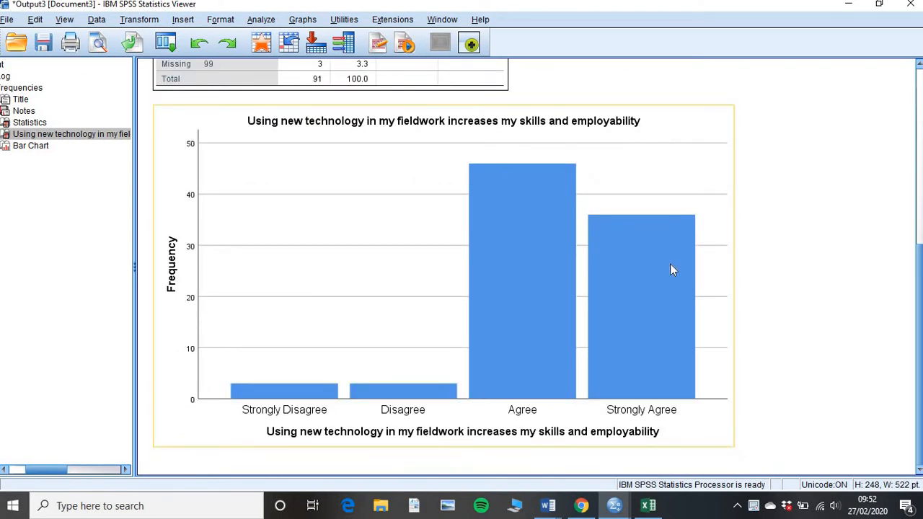
mouse_move(421, 152)
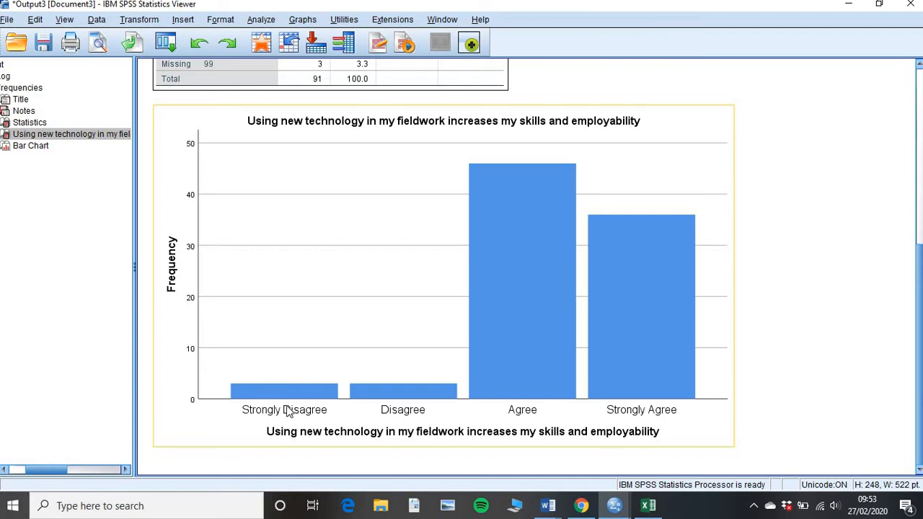
mouse_move(703, 372)
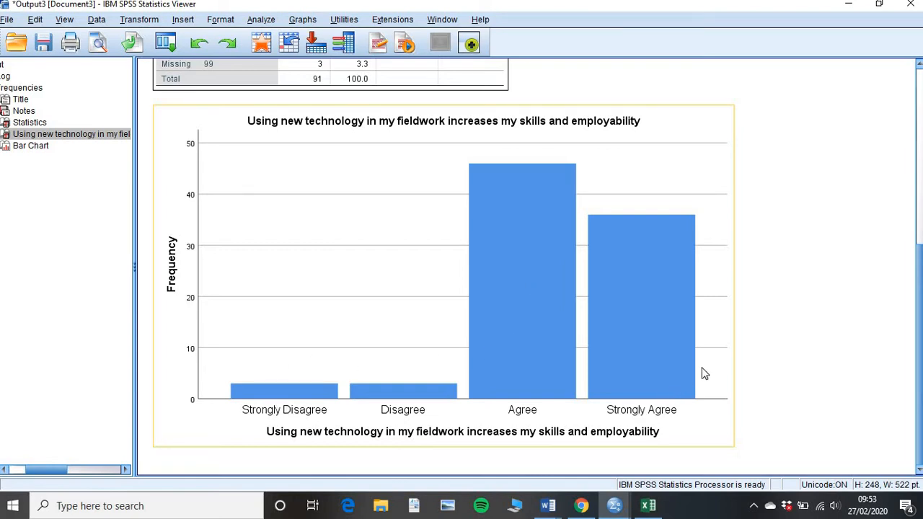
mouse_move(692, 367)
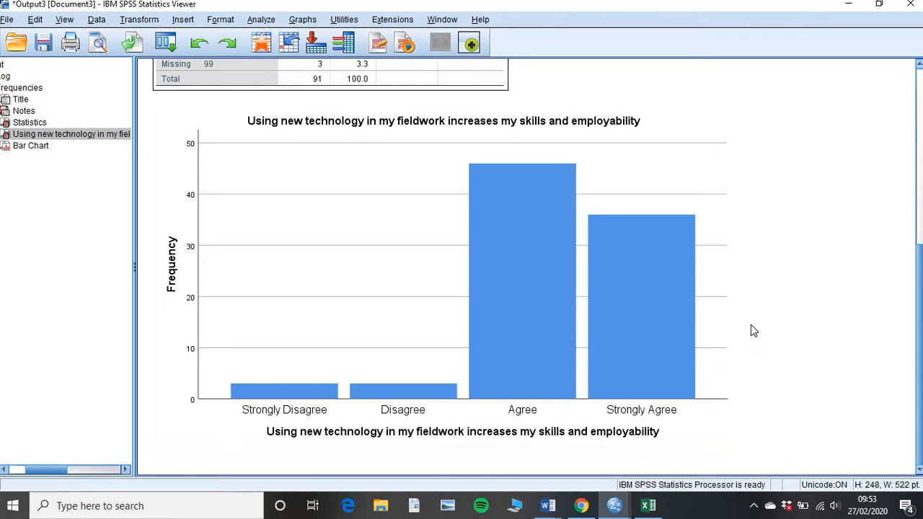
left_click(398, 170)
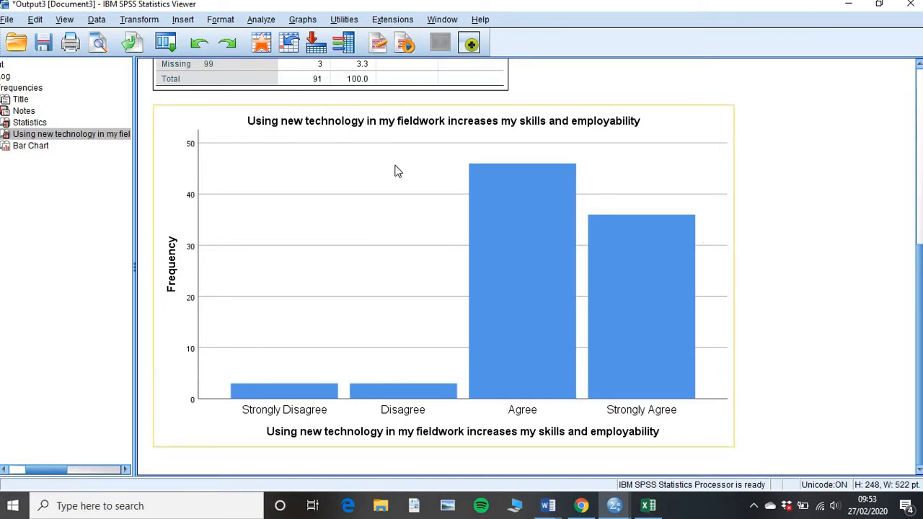
mouse_move(389, 245)
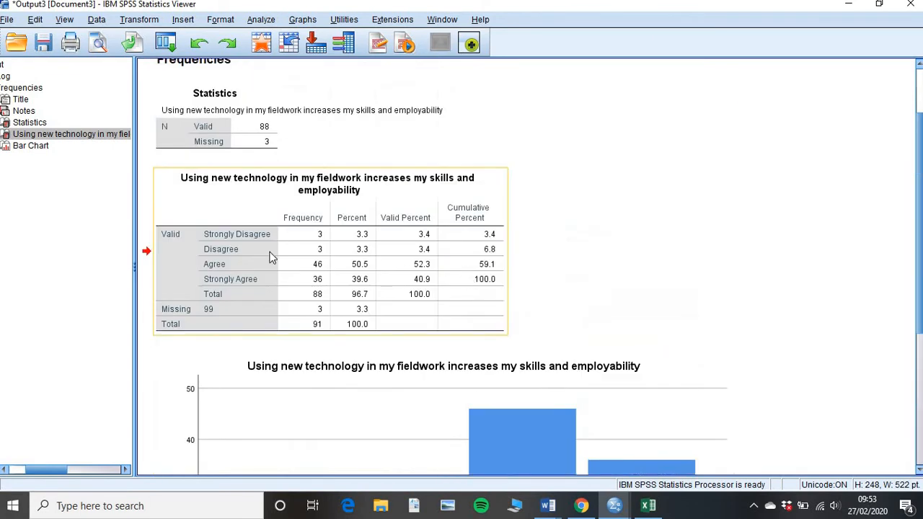
mouse_move(346, 262)
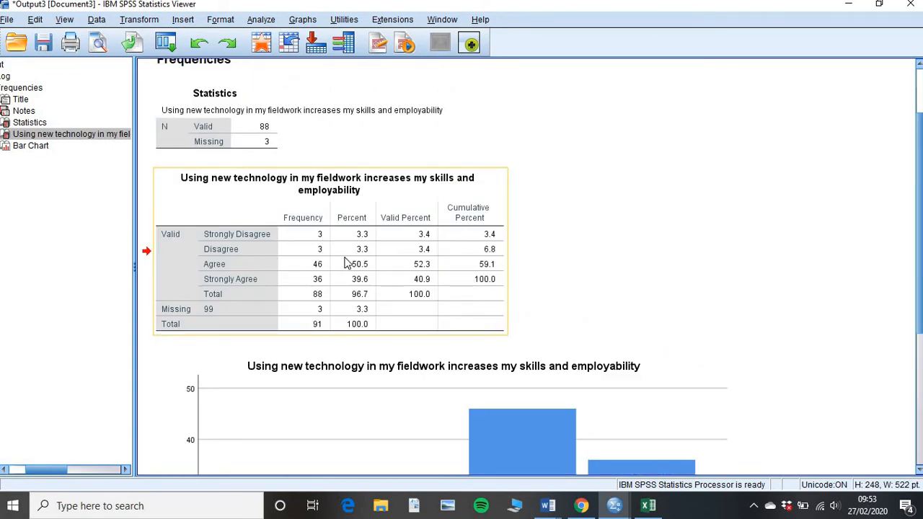
scroll("down", 3)
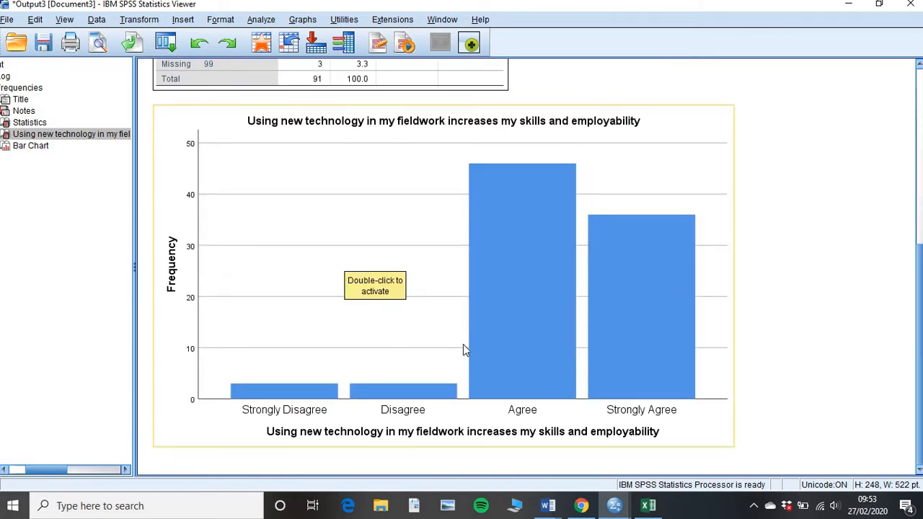
mouse_move(432, 344)
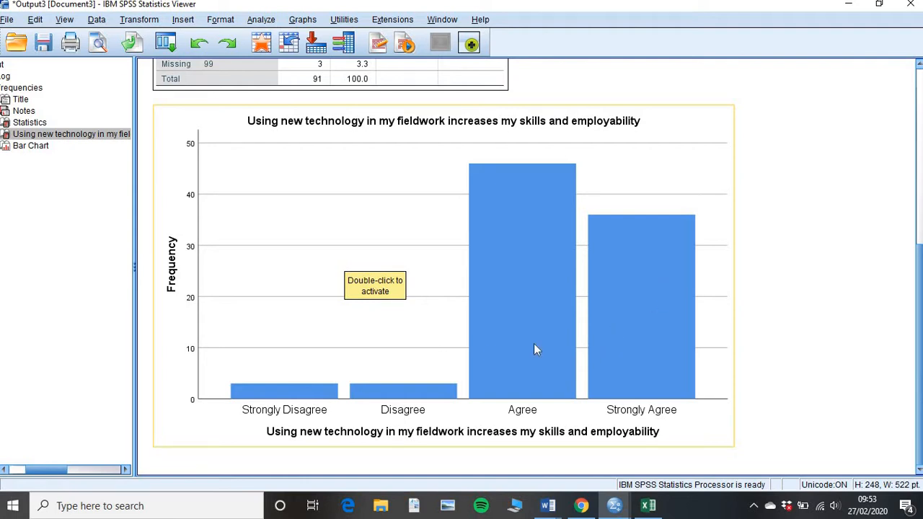
mouse_move(476, 308)
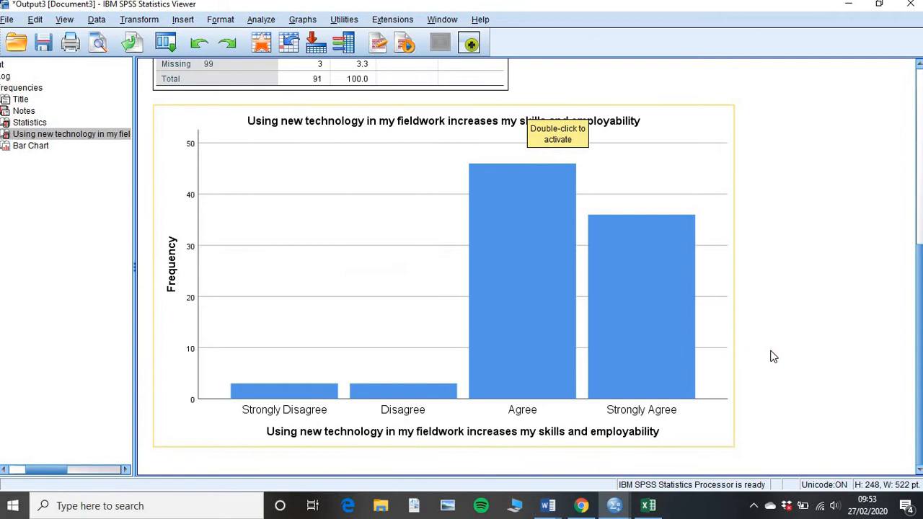
mouse_move(816, 317)
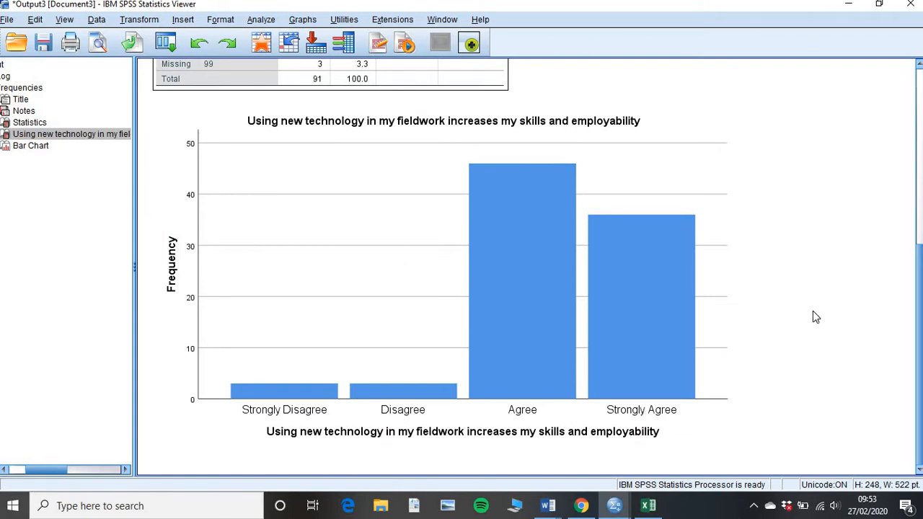
left_click(487, 318)
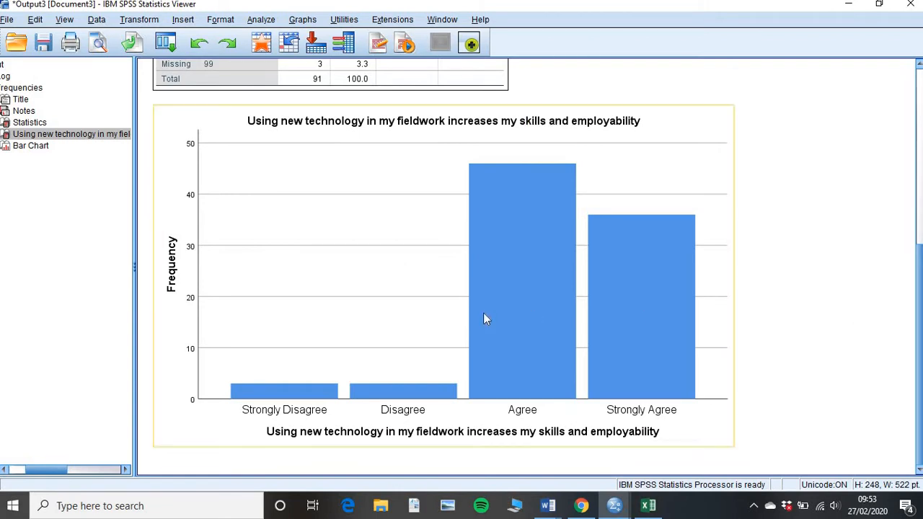
mouse_move(485, 280)
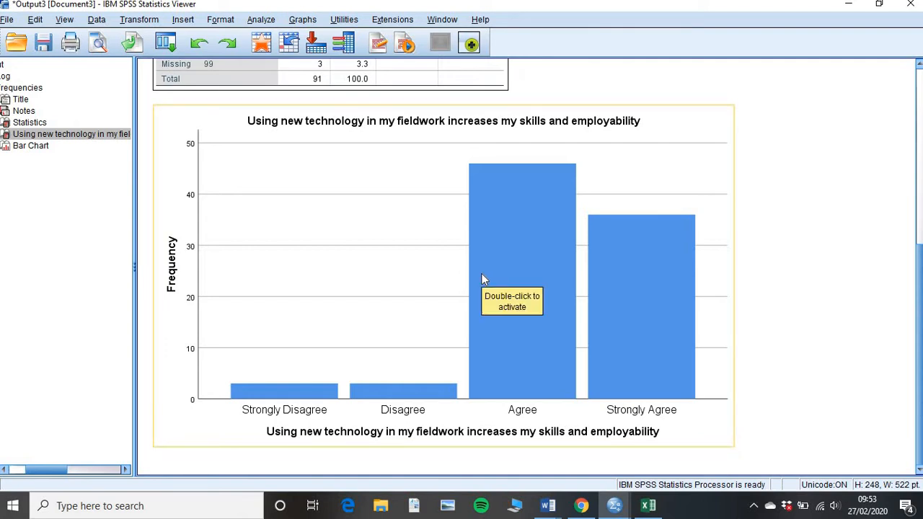
mouse_move(626, 291)
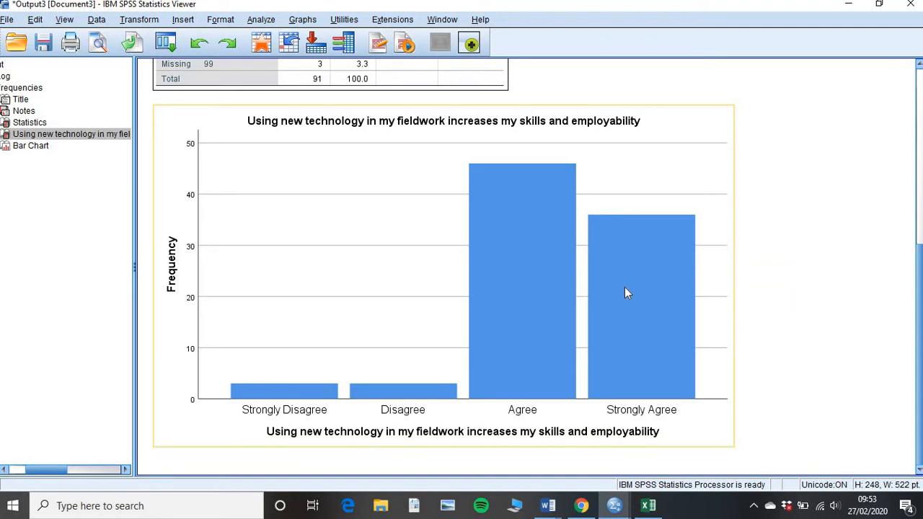
mouse_move(530, 432)
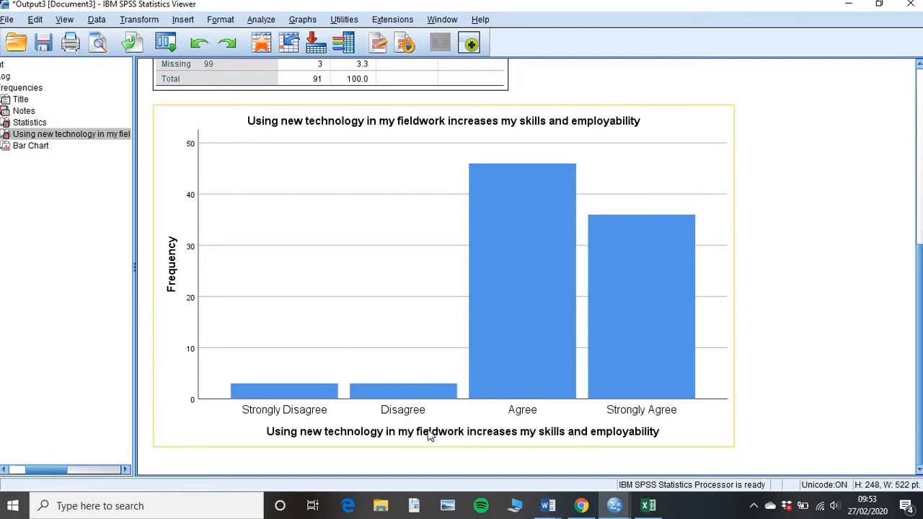
mouse_move(500, 434)
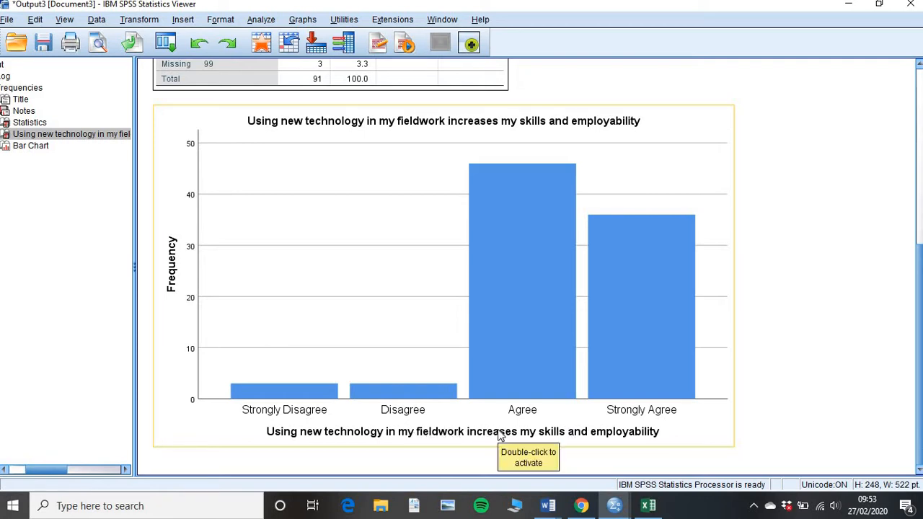
mouse_move(447, 366)
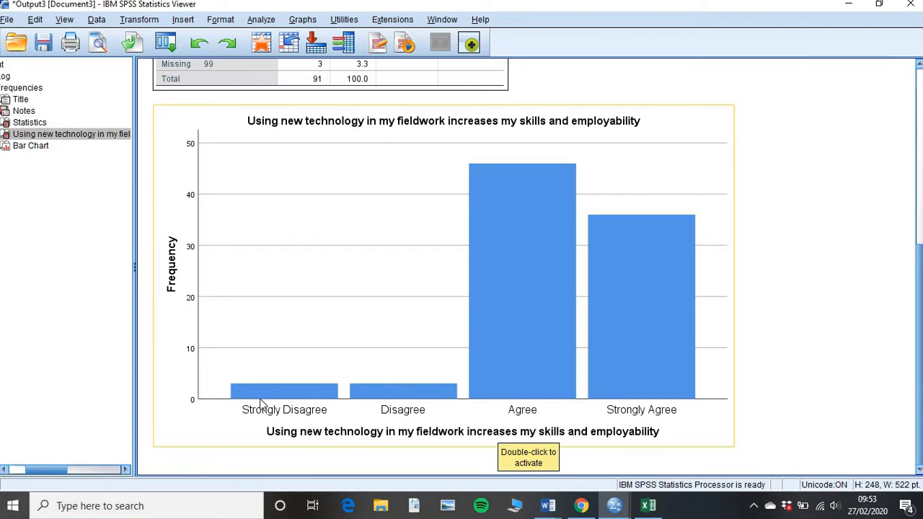
mouse_move(488, 248)
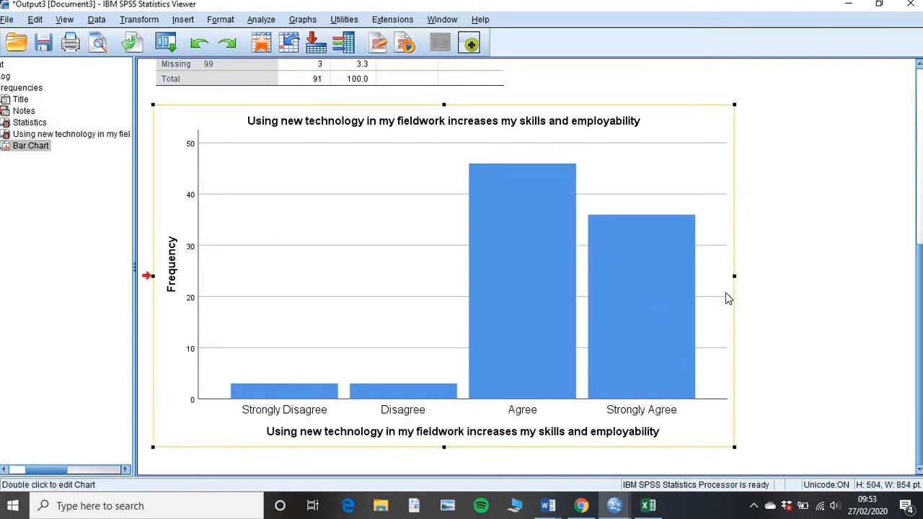
mouse_move(692, 302)
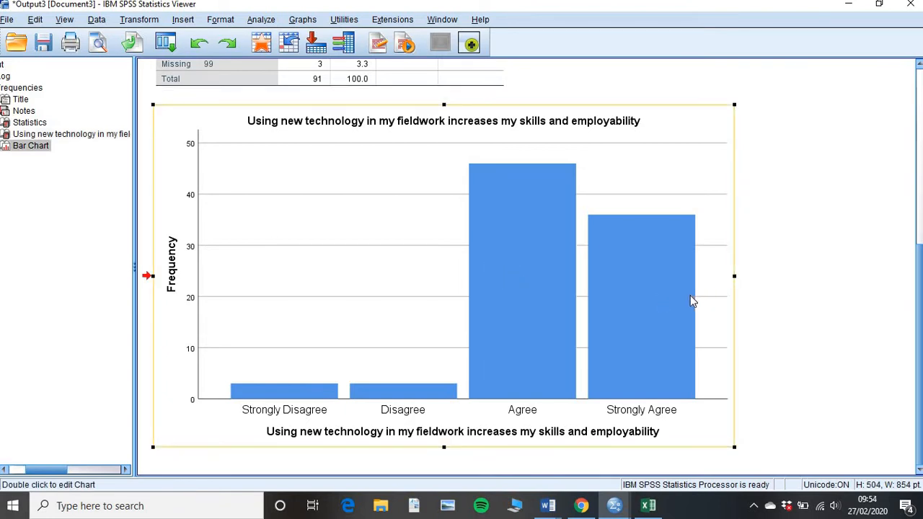
mouse_move(258, 397)
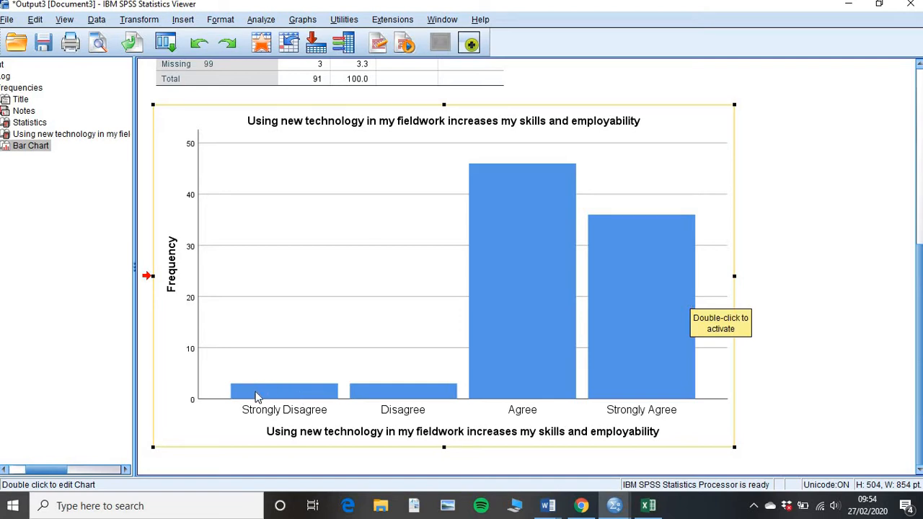
mouse_move(229, 390)
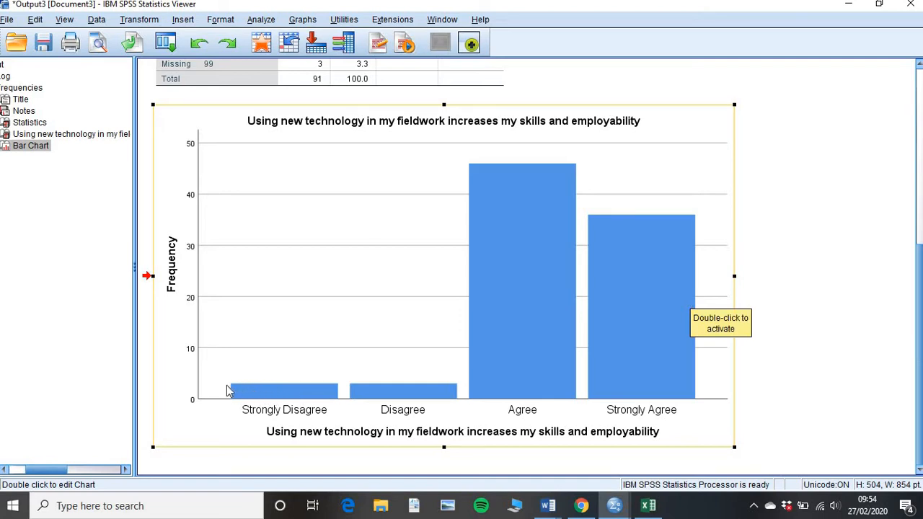
mouse_move(213, 389)
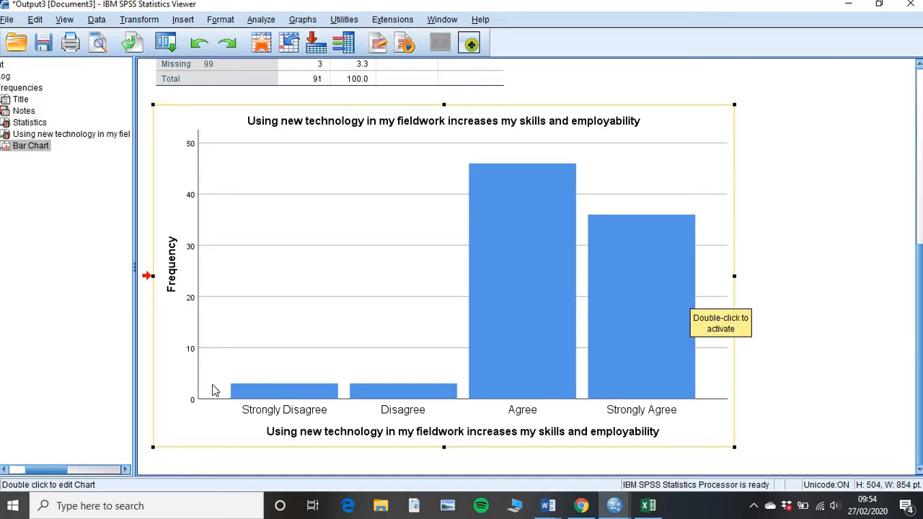
mouse_move(504, 368)
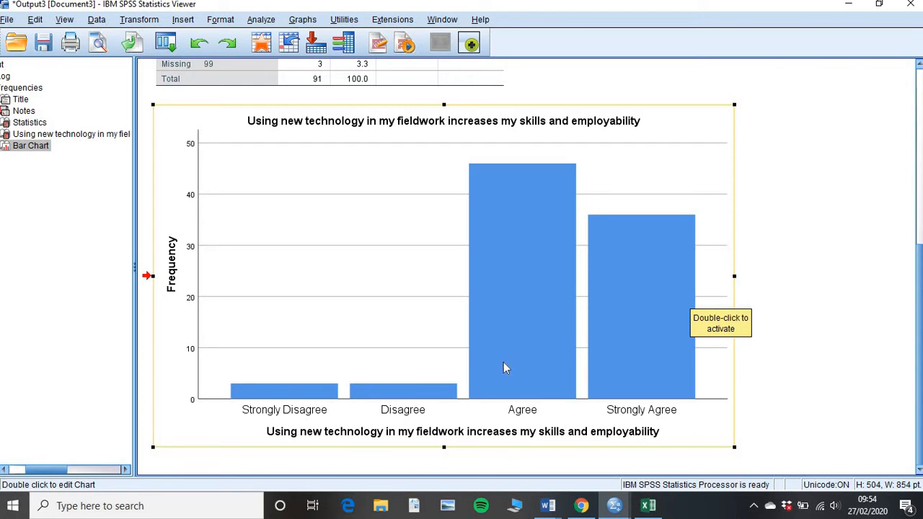
mouse_move(536, 368)
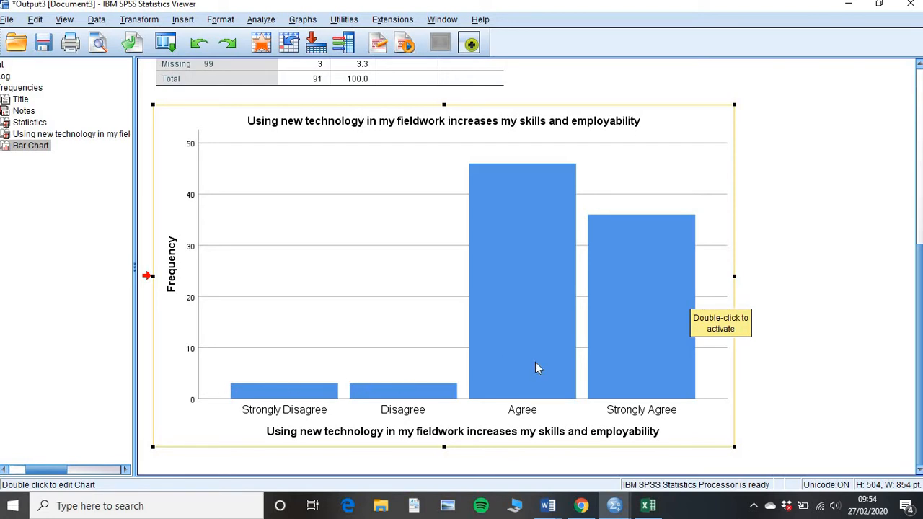
mouse_move(468, 180)
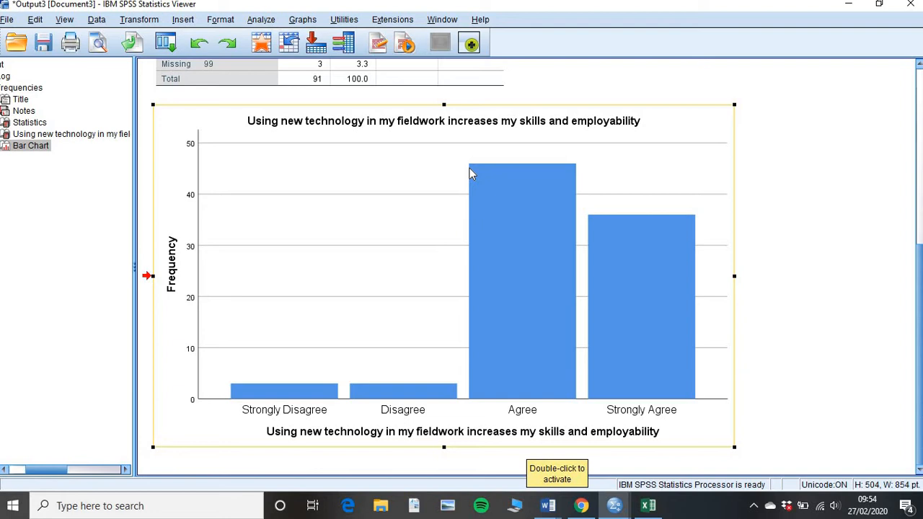
mouse_move(511, 228)
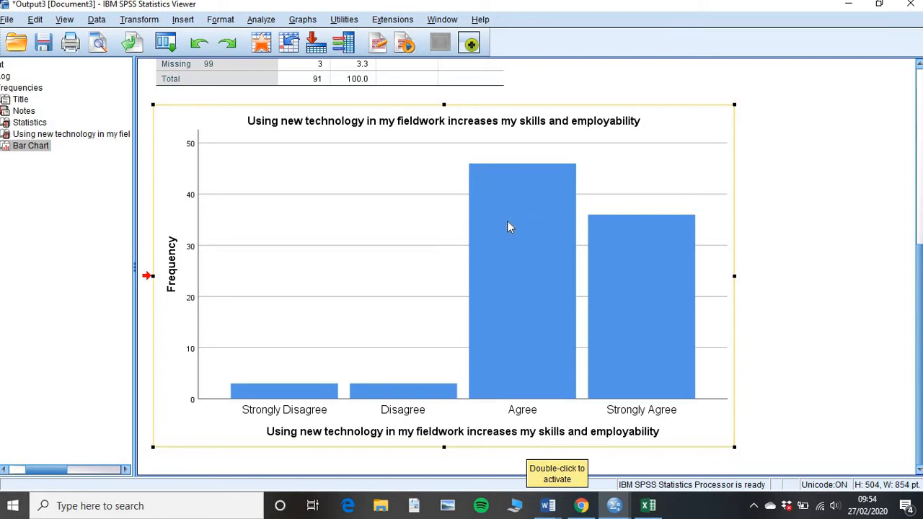
mouse_move(760, 363)
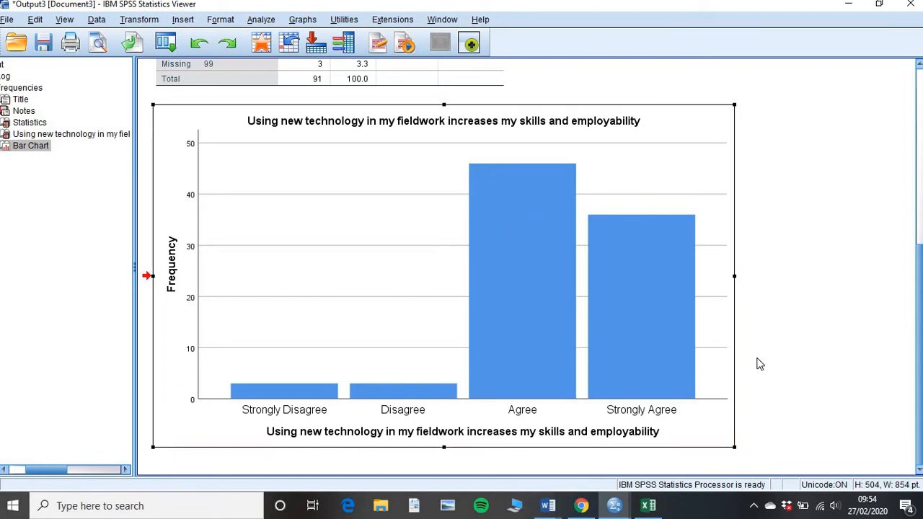
mouse_move(594, 260)
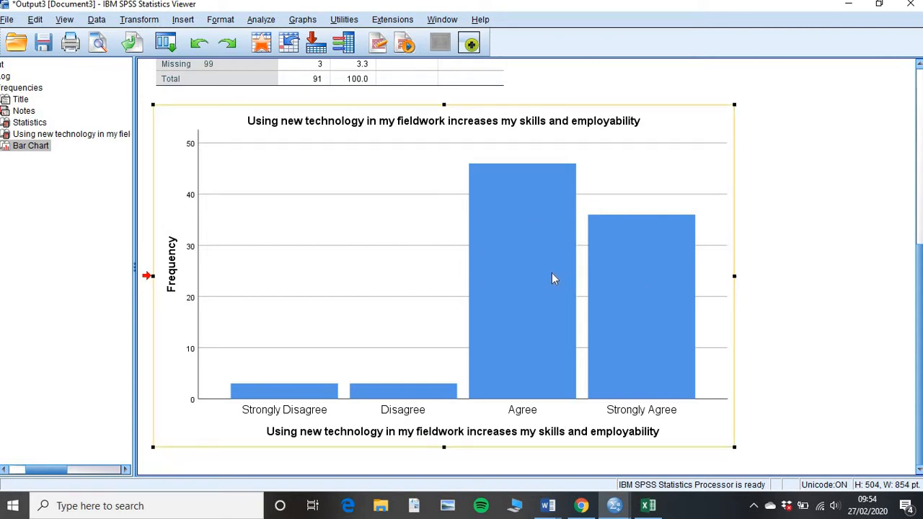
mouse_move(553, 280)
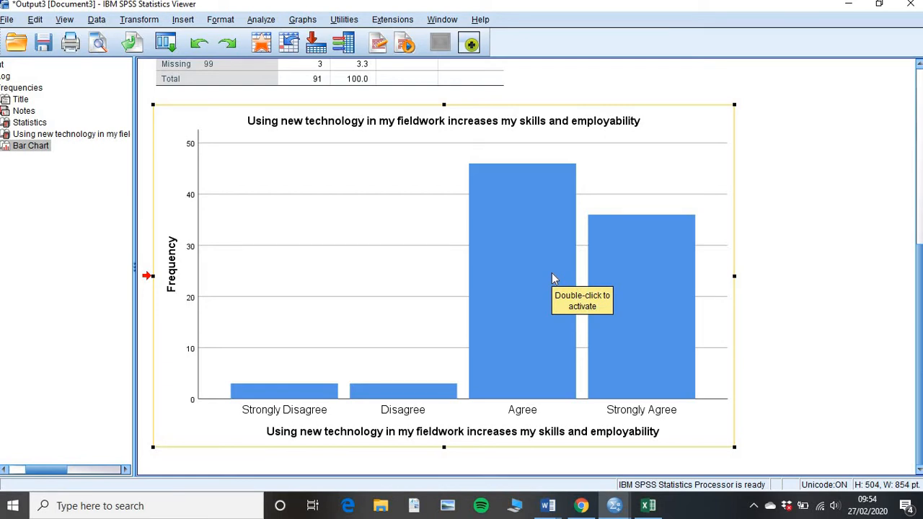
mouse_move(554, 279)
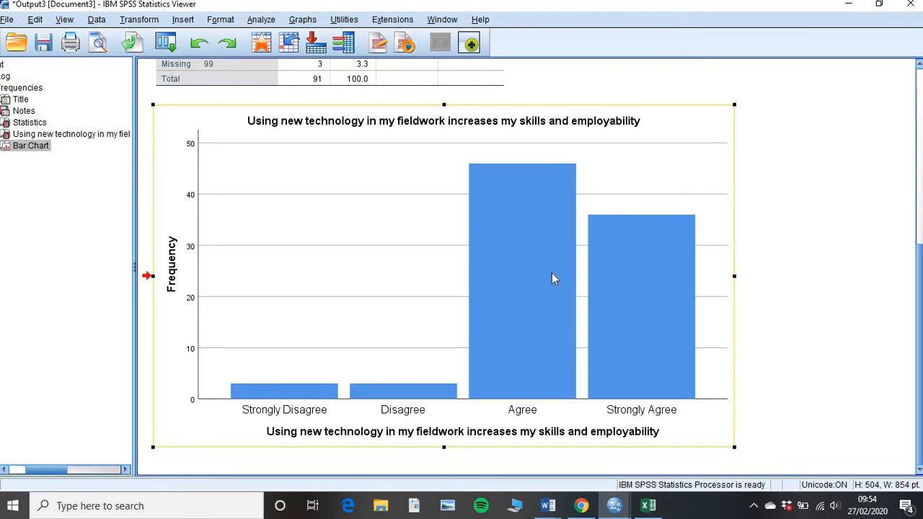
mouse_move(631, 182)
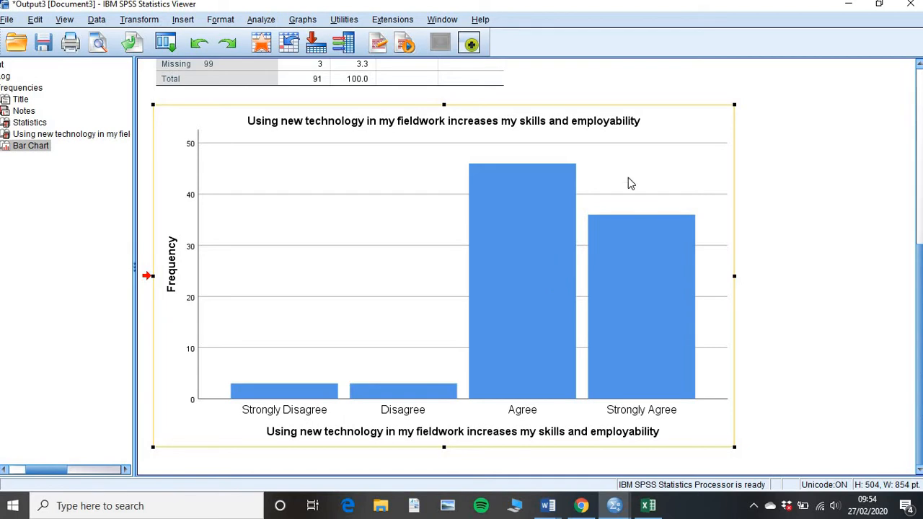
mouse_move(625, 170)
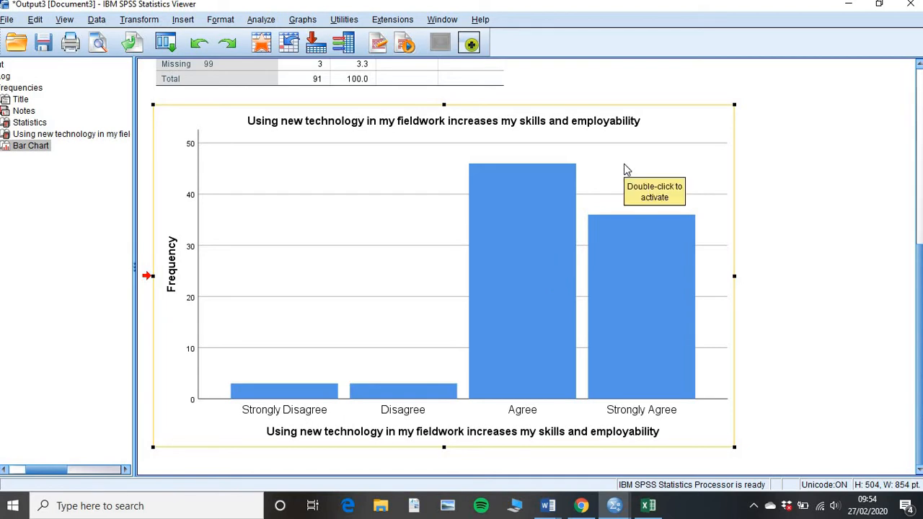
mouse_move(681, 168)
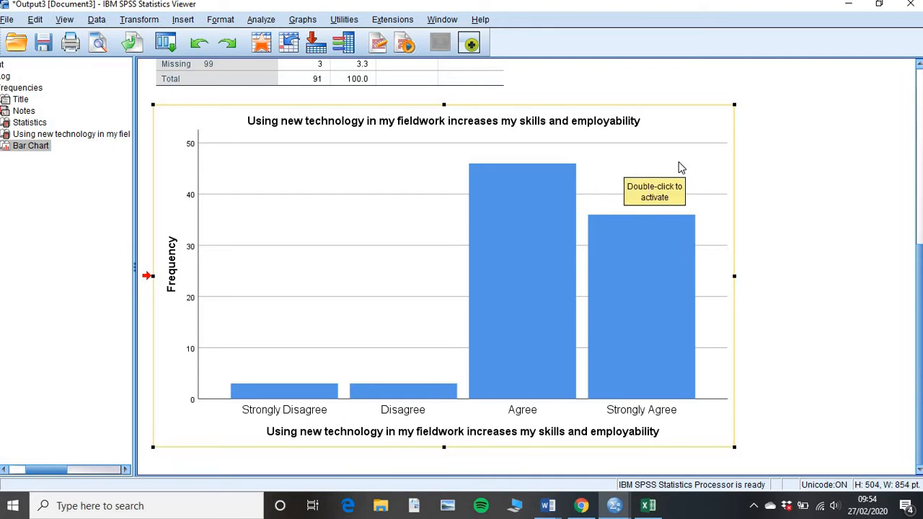
mouse_move(597, 262)
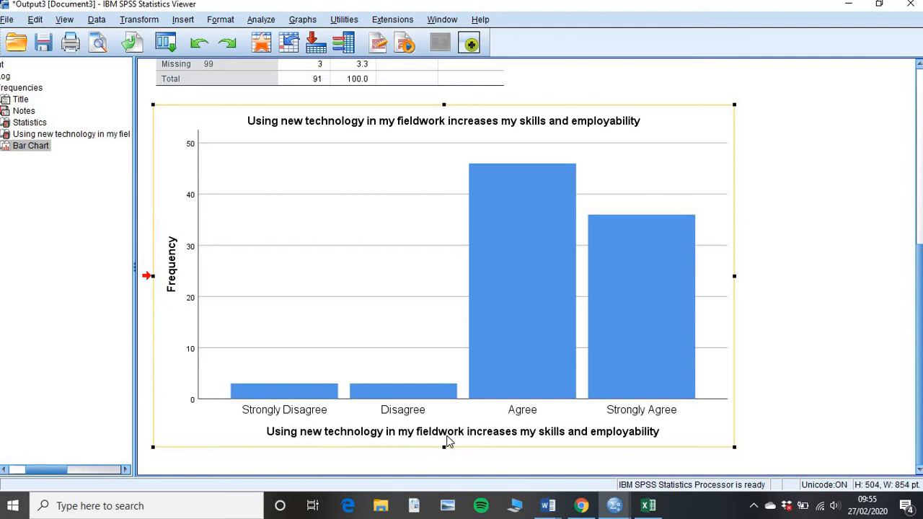
mouse_move(505, 334)
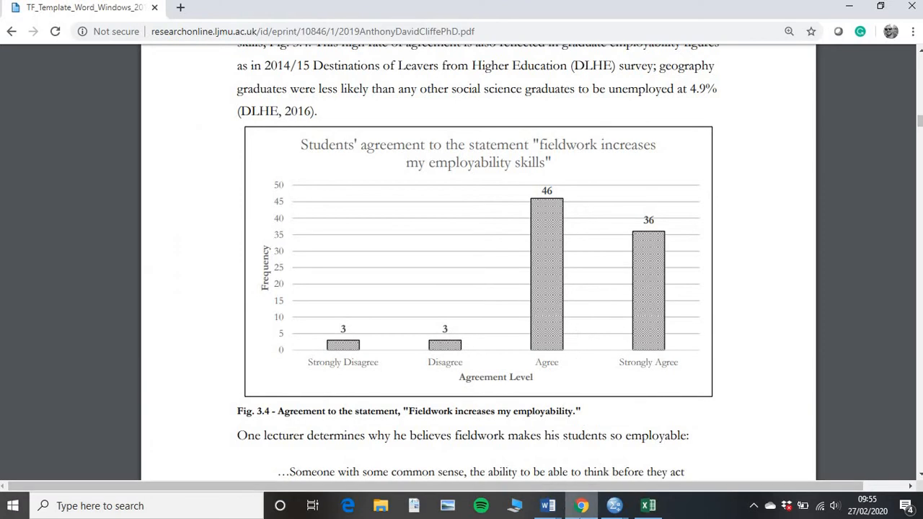
mouse_move(580, 504)
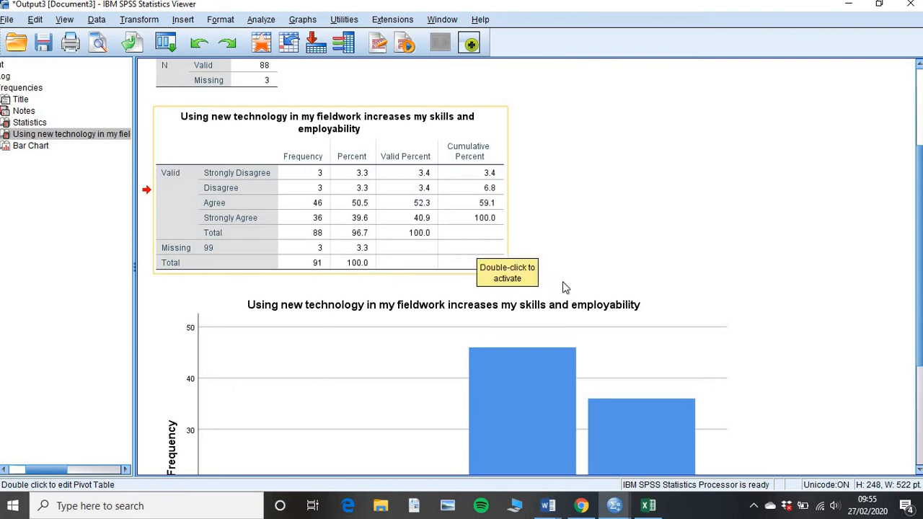
- Paste the SPSS table into Excel and delete column A, the three percent columns and the Total/Missing rows
left_click(646, 505)
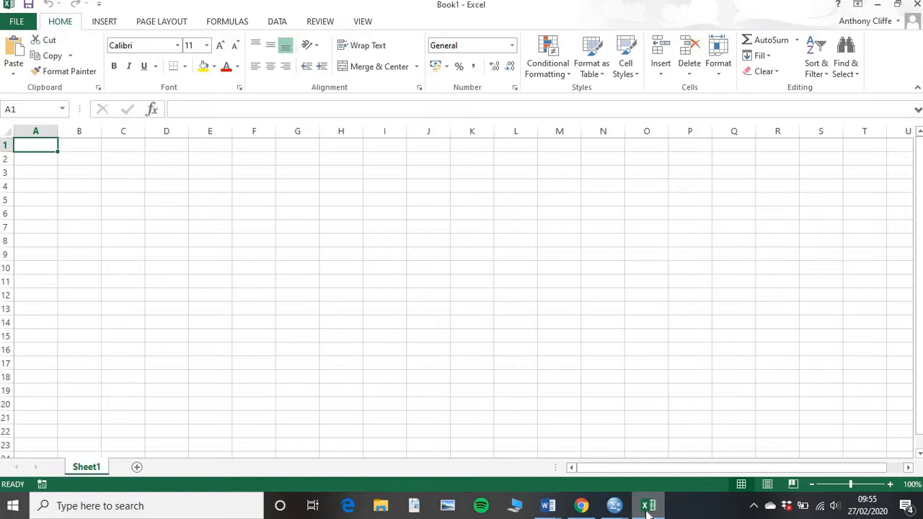
mouse_move(104, 158)
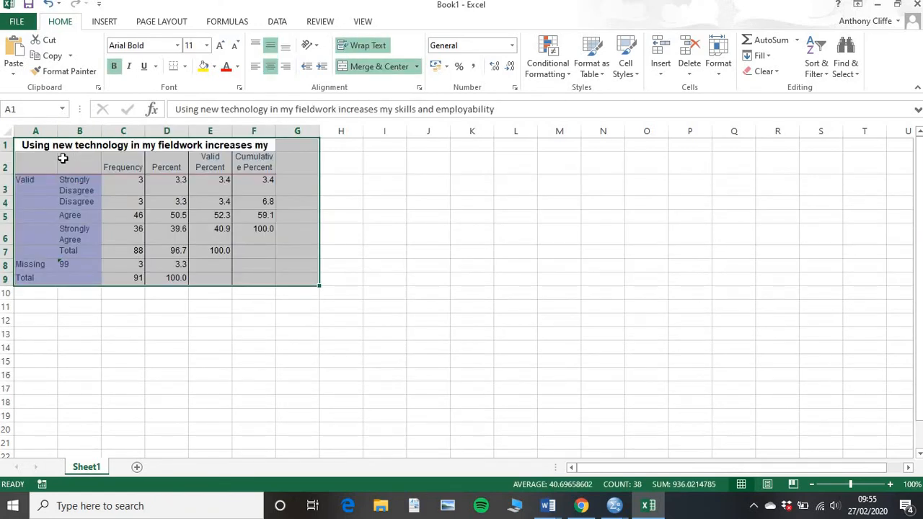
mouse_move(273, 330)
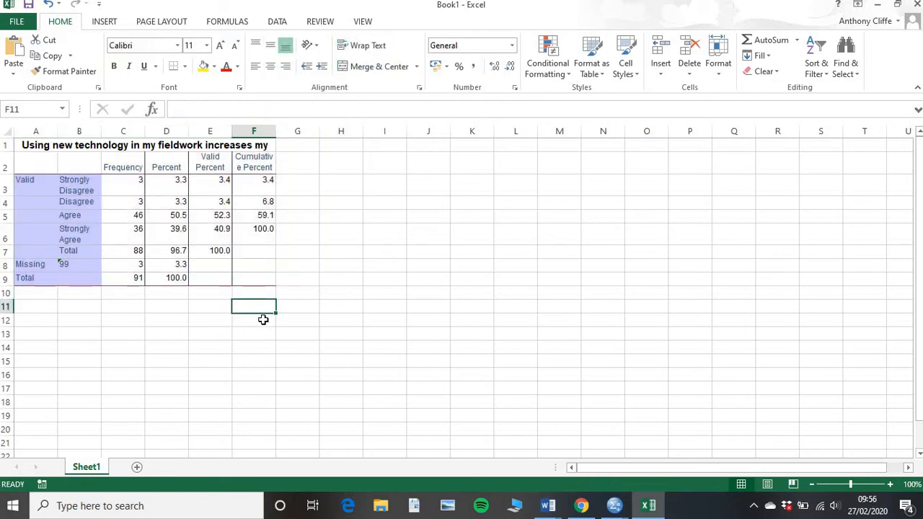
mouse_move(25, 145)
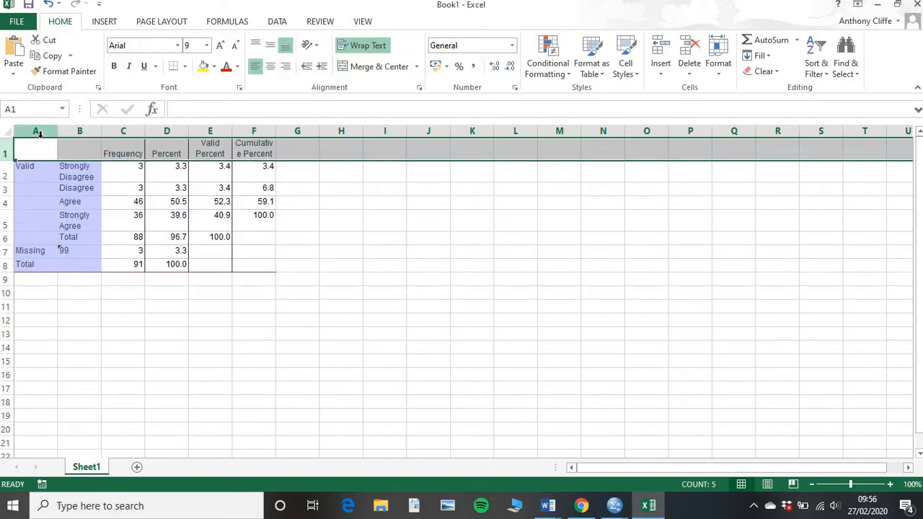
left_click(35, 129)
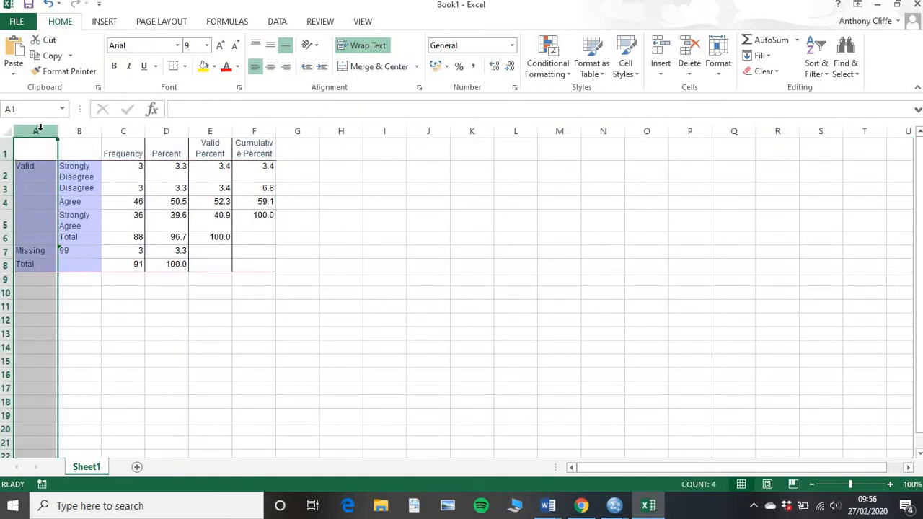
right_click(34, 141)
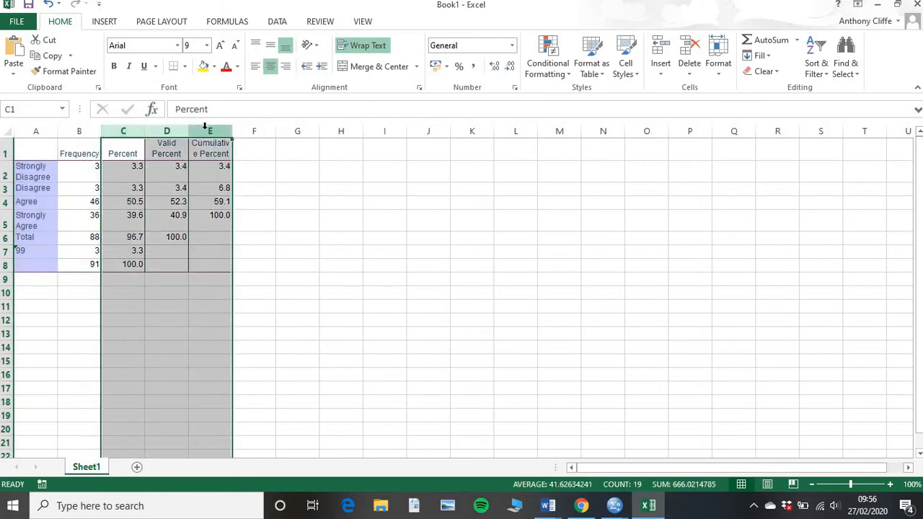
right_click(211, 130)
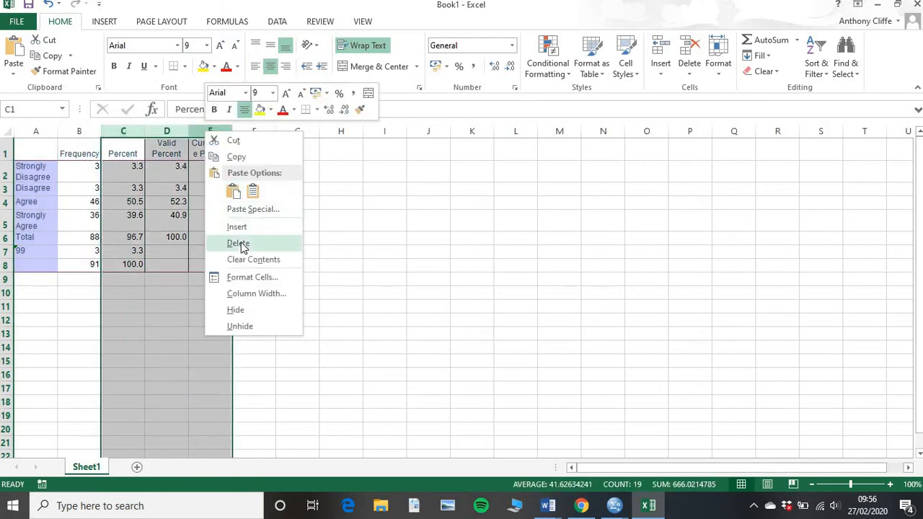
left_click(238, 243)
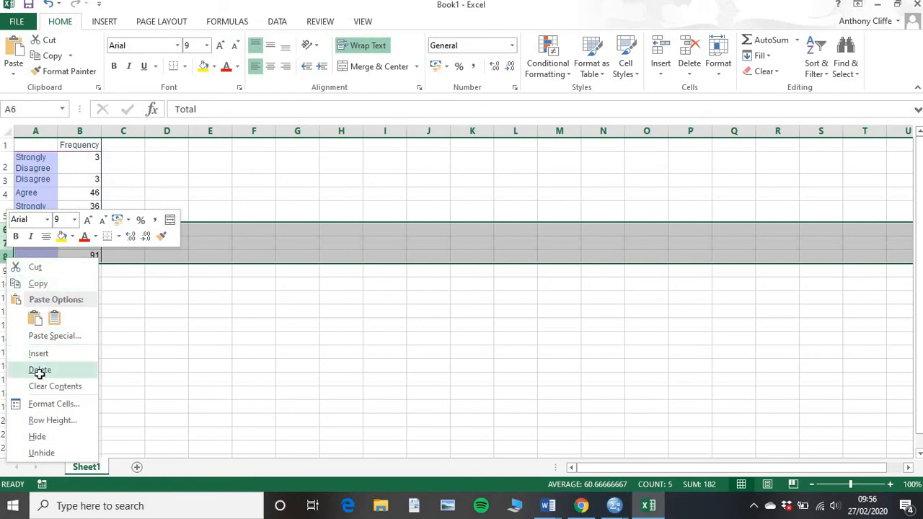
left_click(41, 369)
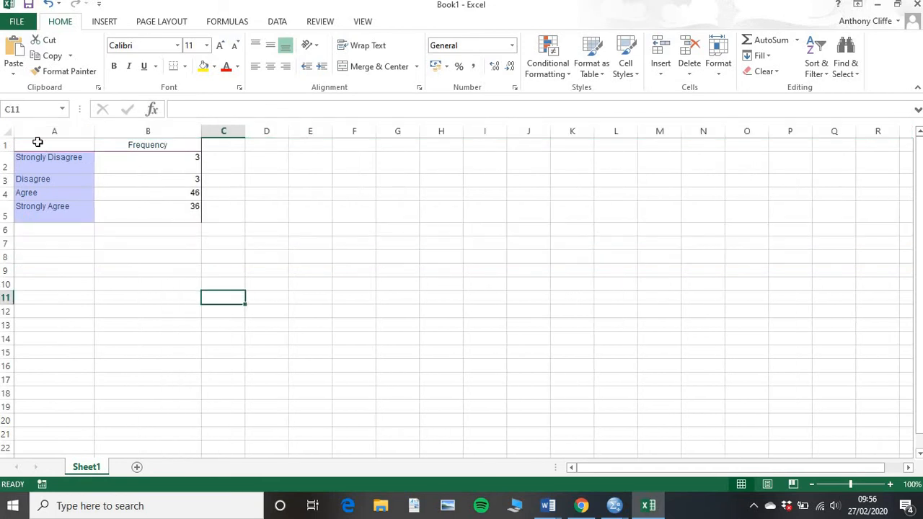
- Select the four categories with frequencies 3, 3, 46, 36 and insert the recommended clustered column chart
left_click_drag(37, 145, 150, 208)
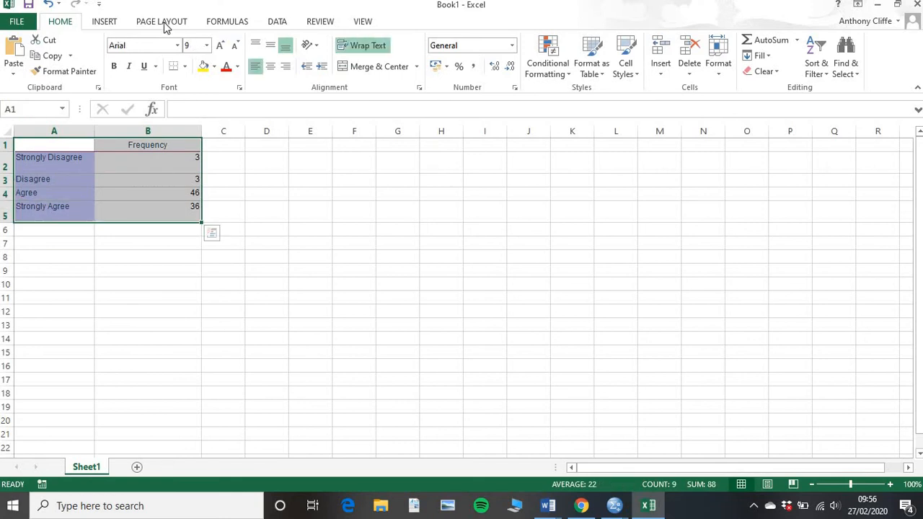
left_click(104, 21)
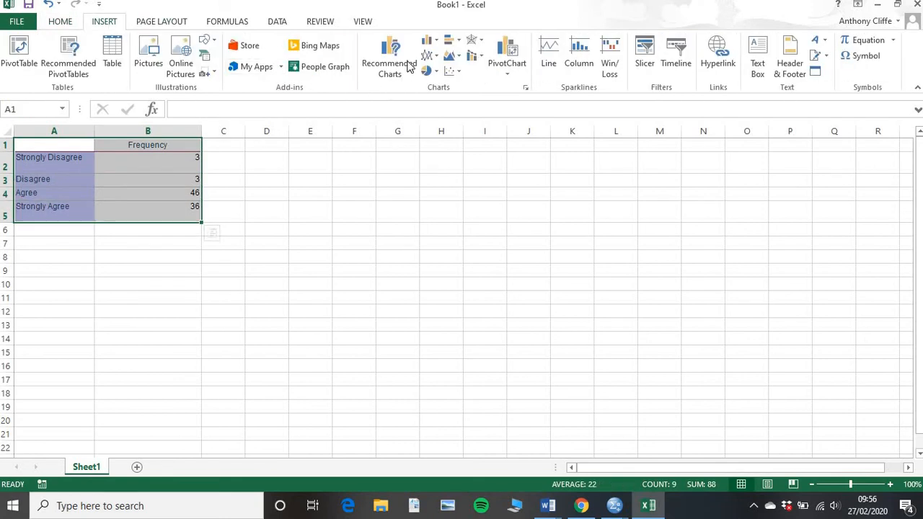
left_click(390, 58)
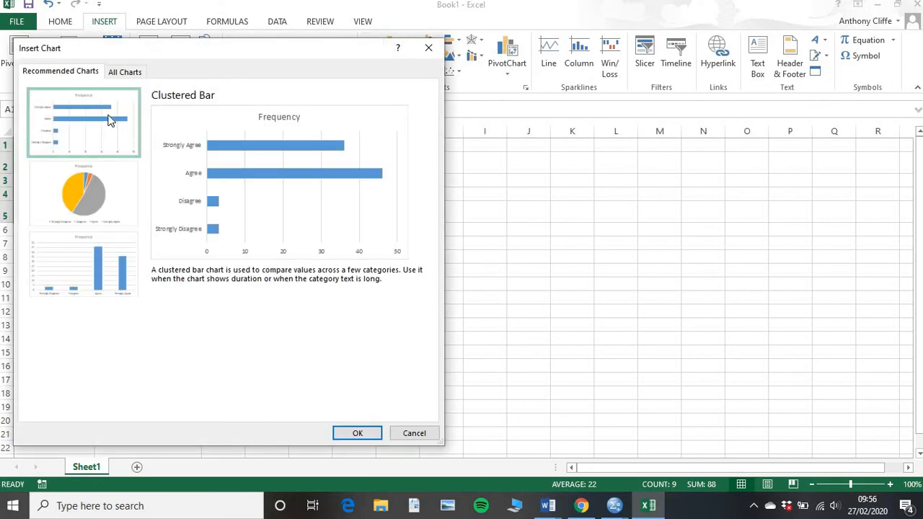
mouse_move(262, 138)
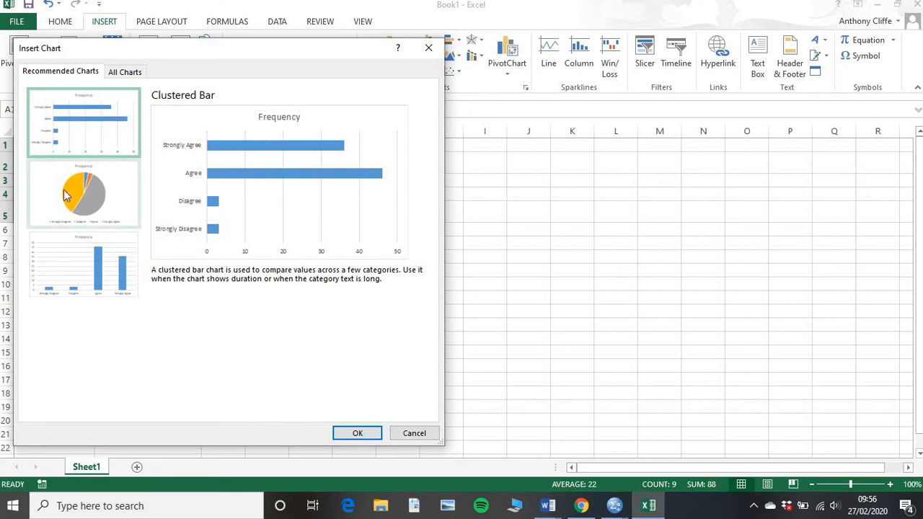
left_click(84, 264)
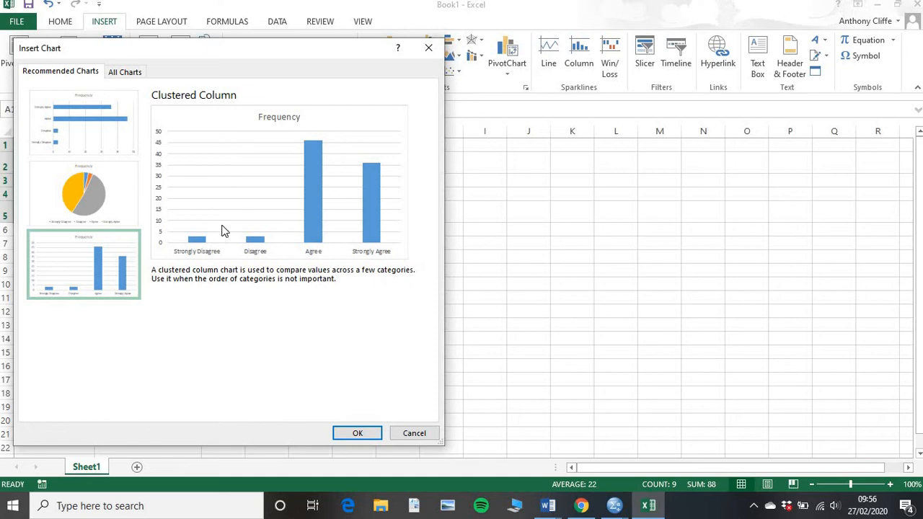
mouse_move(118, 292)
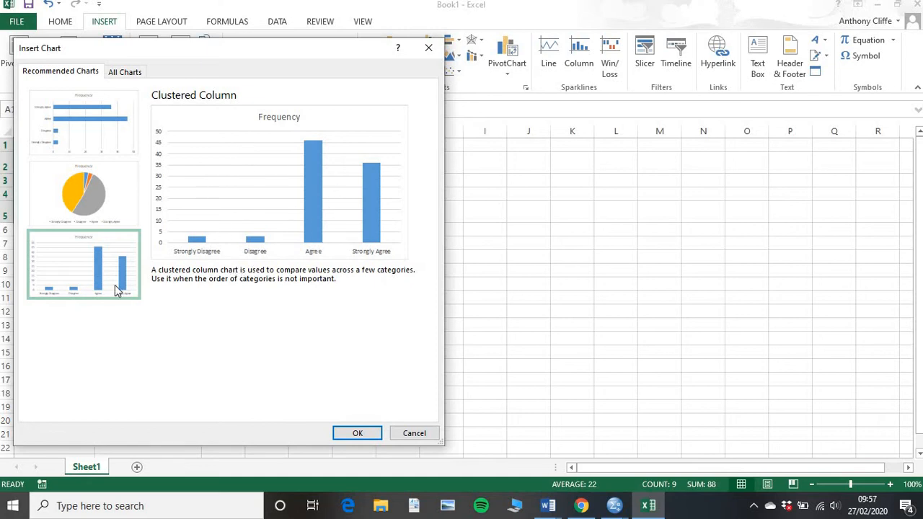
mouse_move(370, 435)
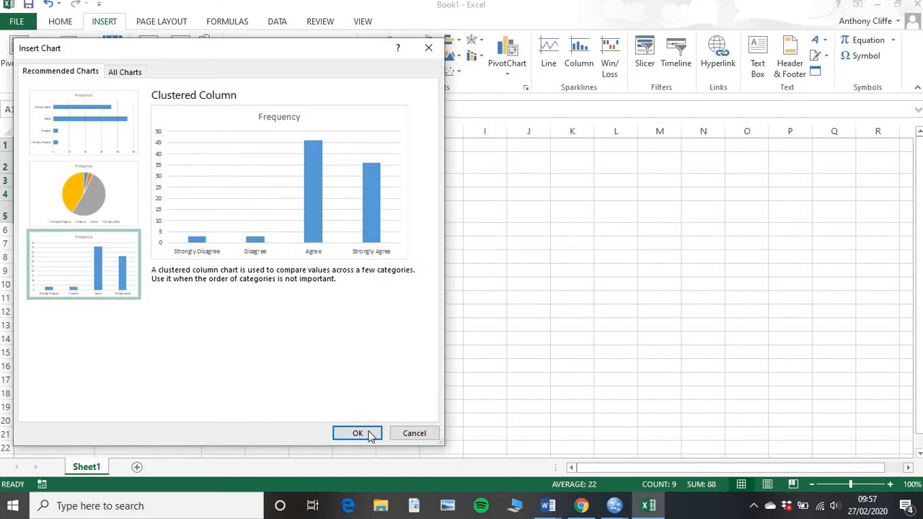
left_click(357, 432)
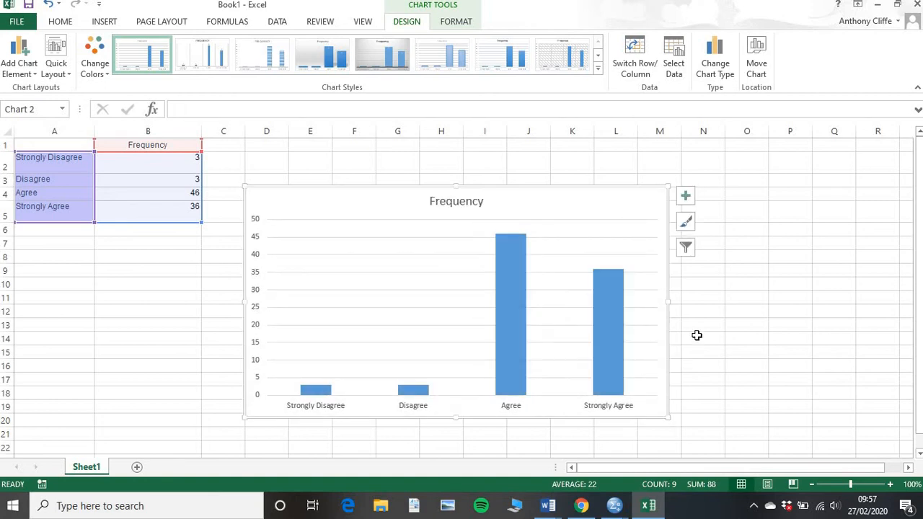
mouse_move(476, 240)
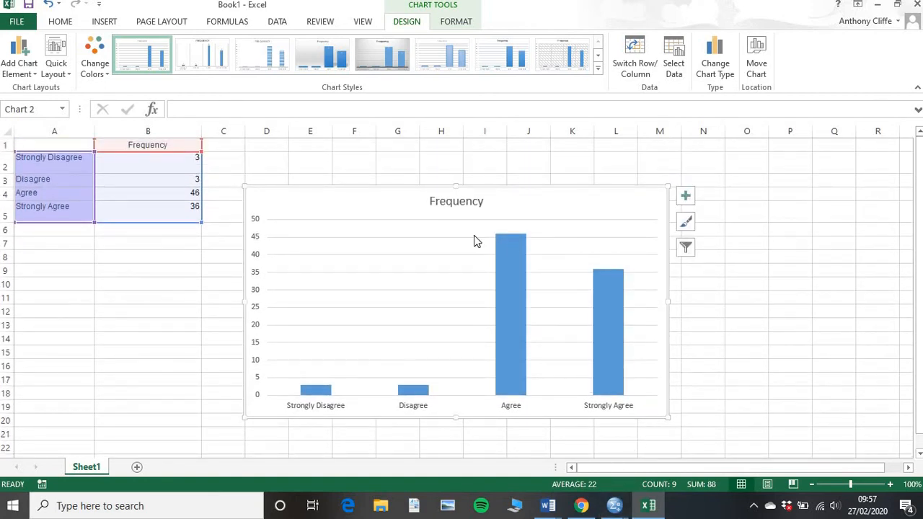
left_click(614, 505)
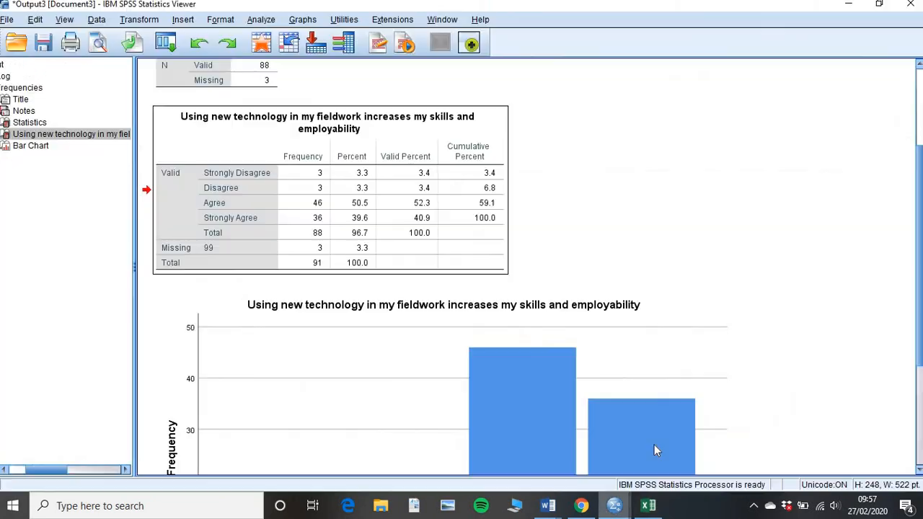
scroll("down", 3)
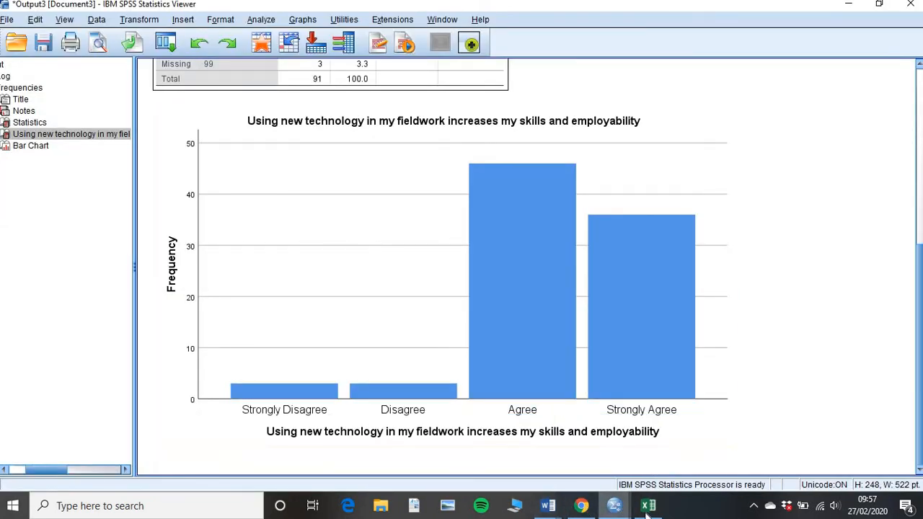
left_click(646, 504)
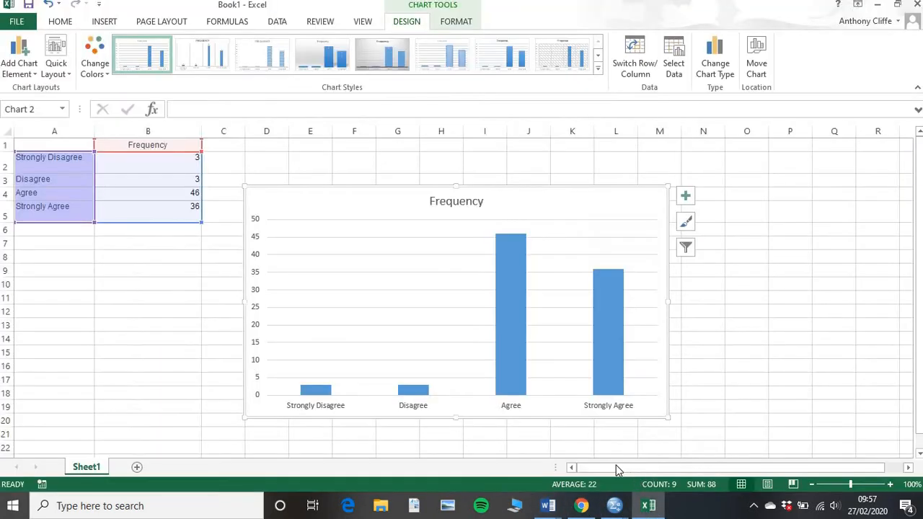
mouse_move(485, 224)
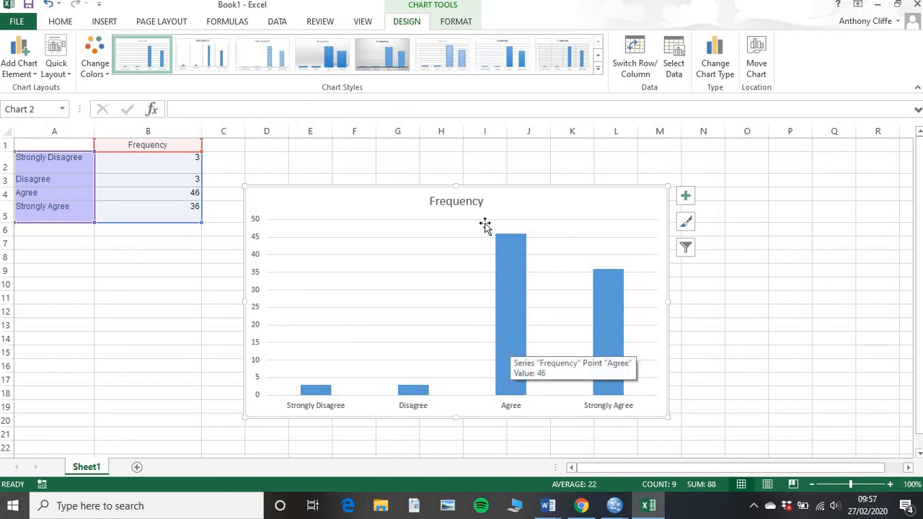
mouse_move(502, 280)
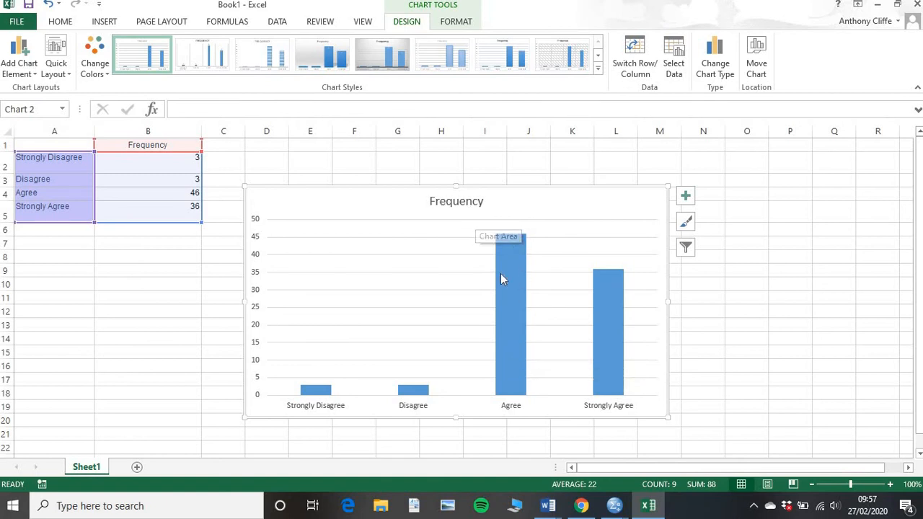
mouse_move(435, 208)
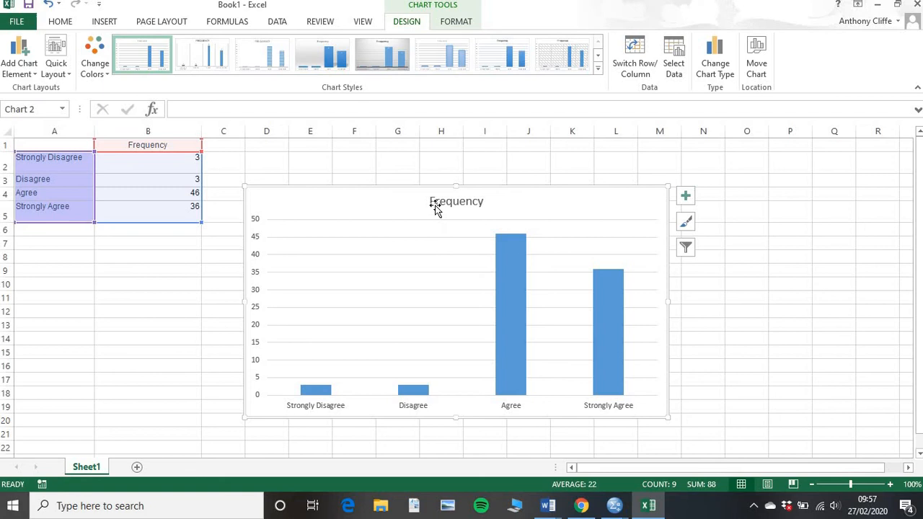
- Retitle the chart 'Fieldwork Enhances my employability skills' in bold Garamond
left_click(456, 202)
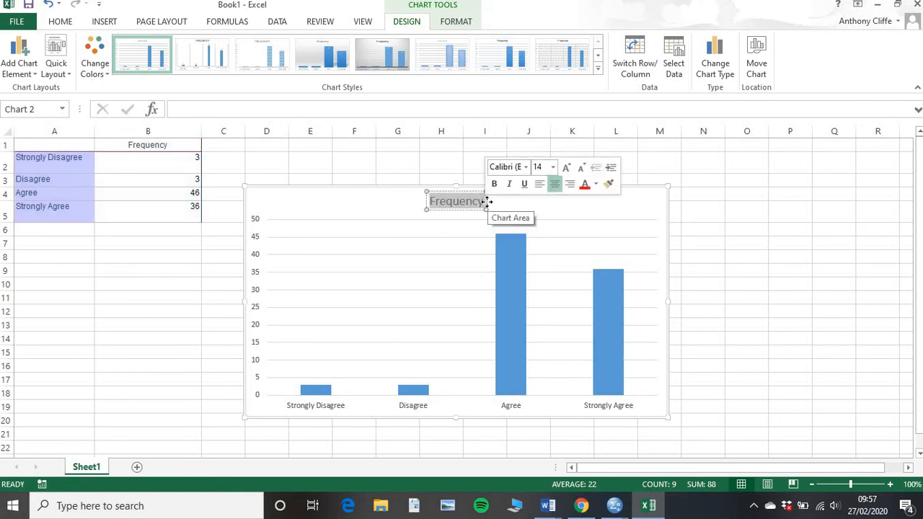
type("Fieldwork Enhances my employability skills")
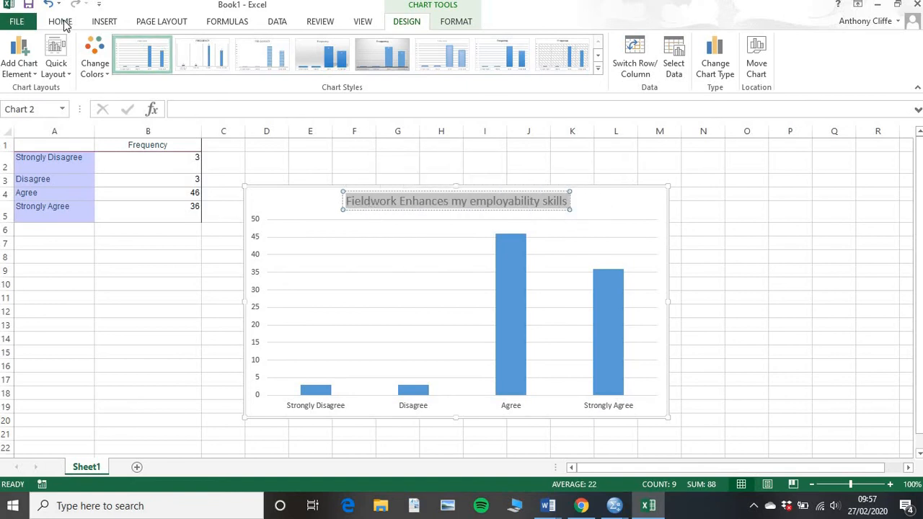
left_click(61, 22)
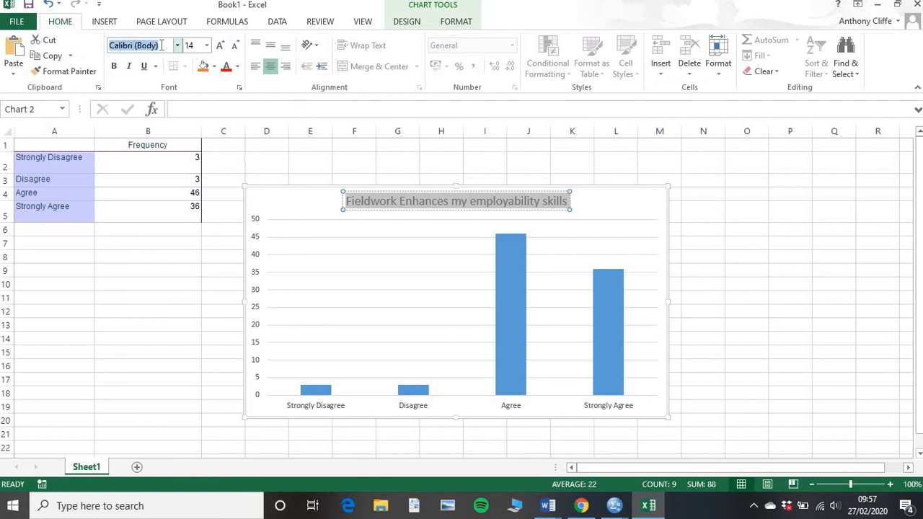
type("Garamond")
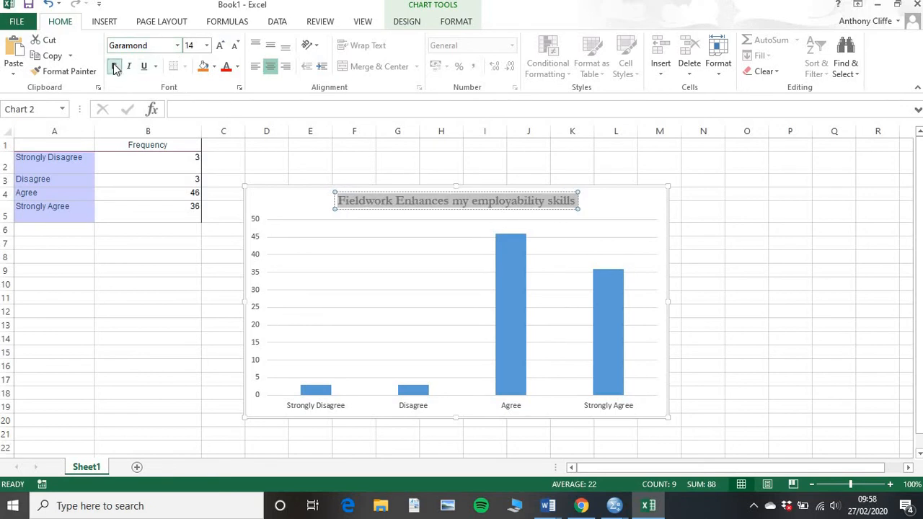
left_click(114, 66)
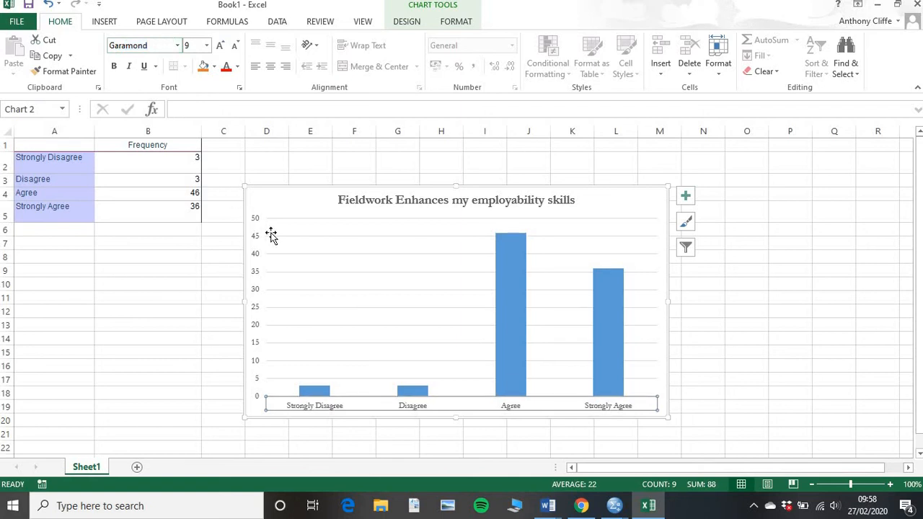
mouse_move(674, 366)
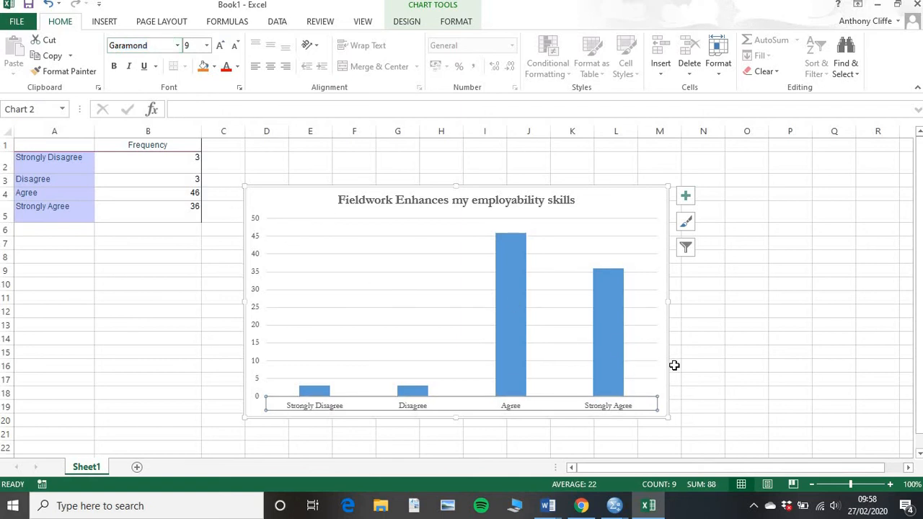
mouse_move(676, 364)
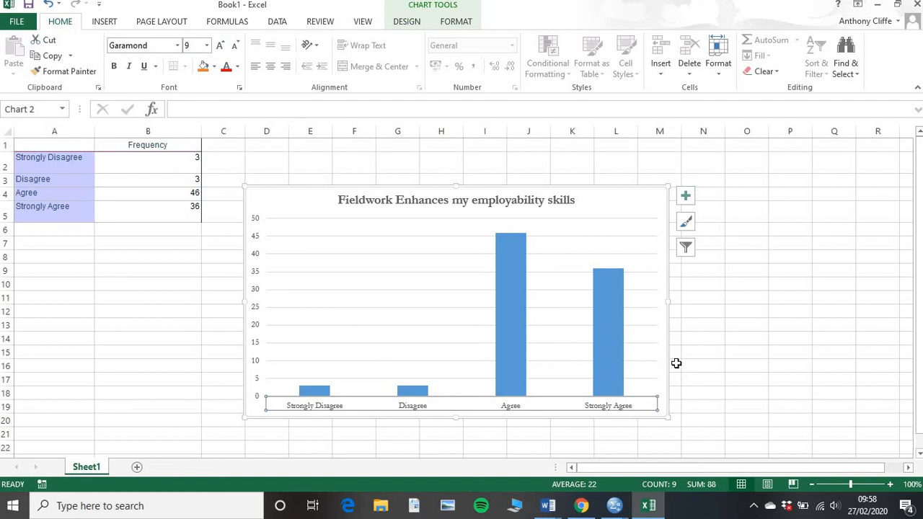
mouse_move(417, 34)
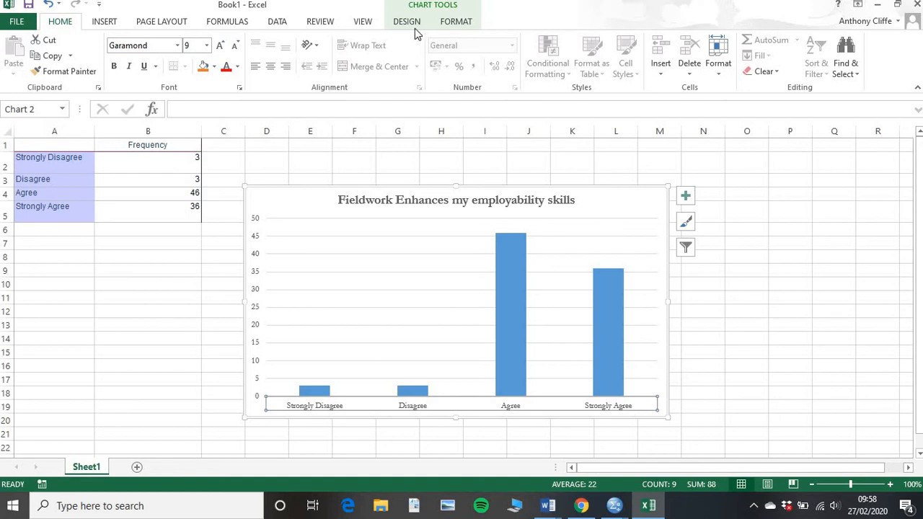
mouse_move(407, 30)
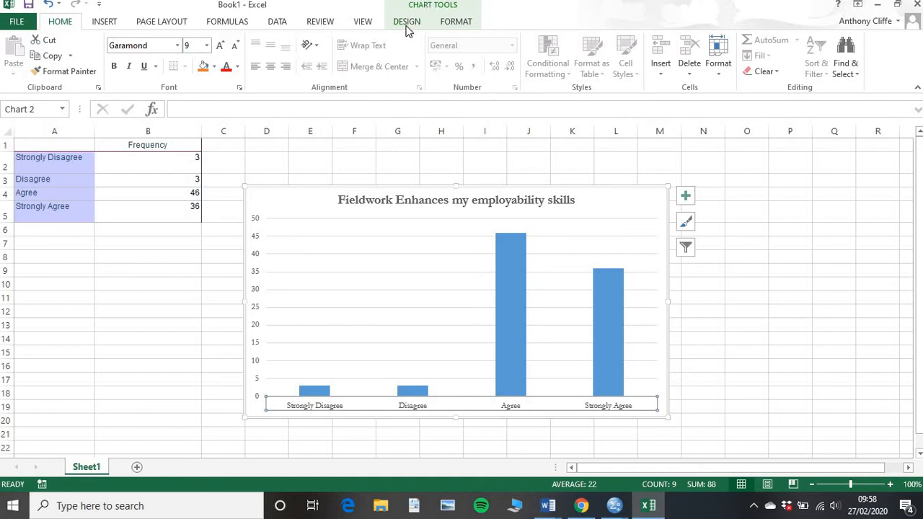
- Add a bold horizontal axis title typed 'Agreement Lebel' and start a primary vertical axis title
left_click(406, 22)
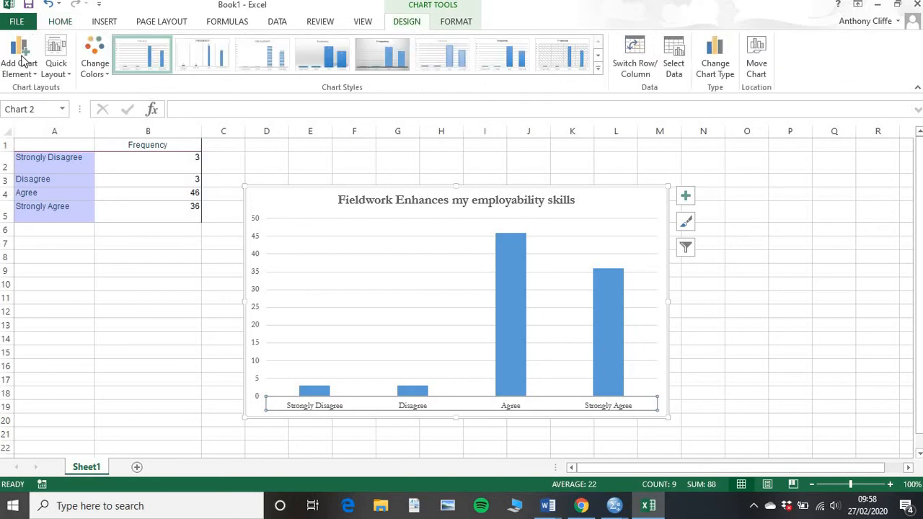
left_click(19, 58)
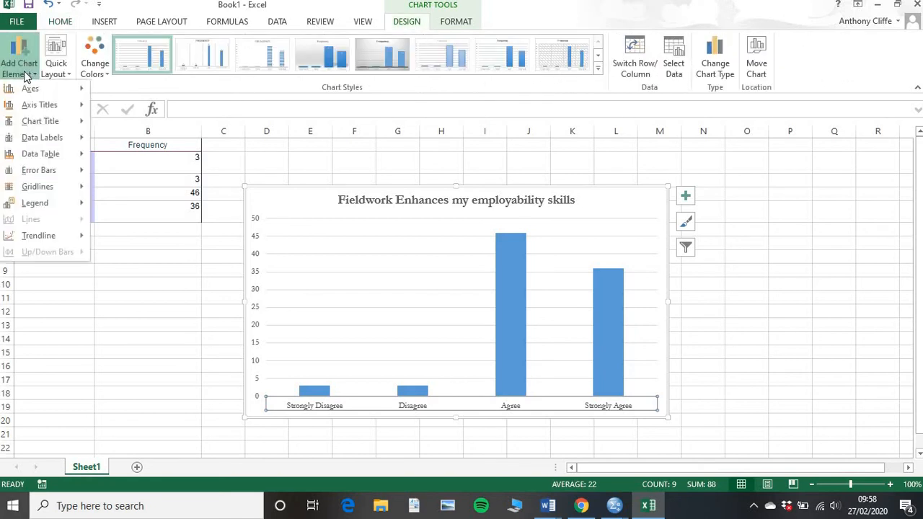
left_click(39, 104)
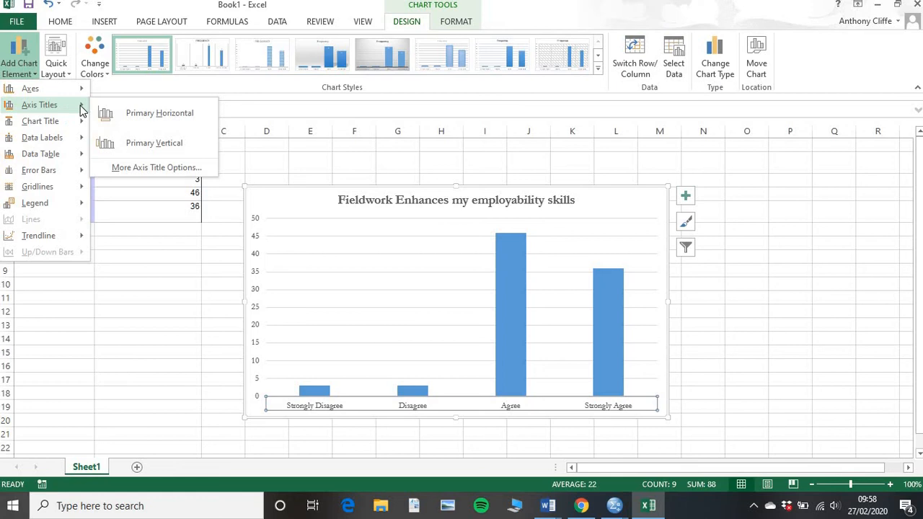
left_click(159, 113)
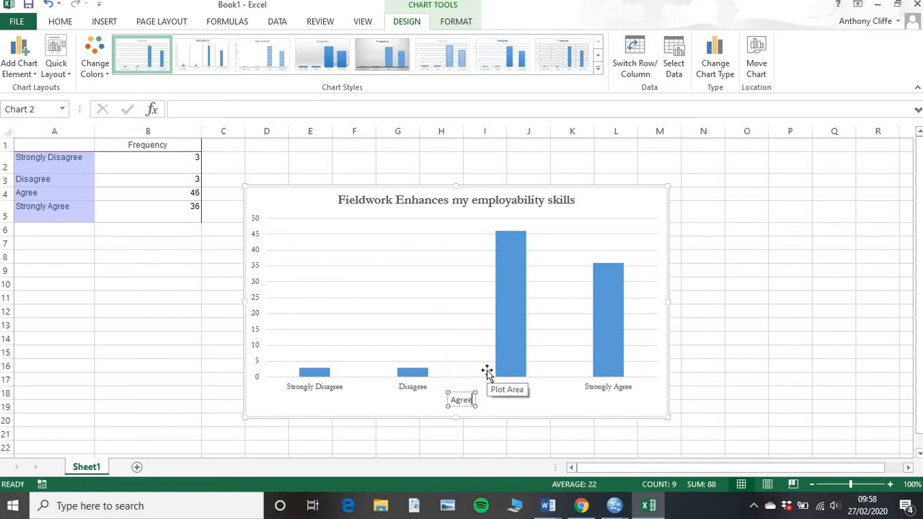
type("Agreement Lebel")
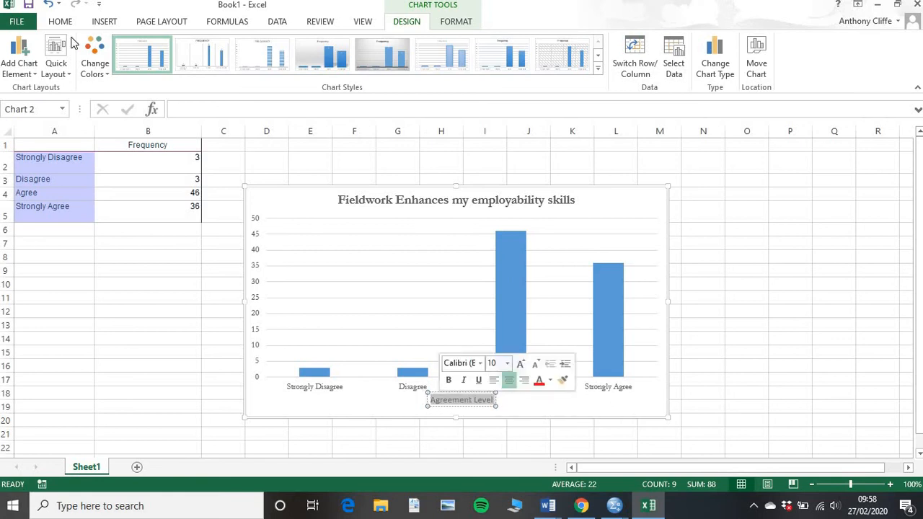
left_click(61, 22)
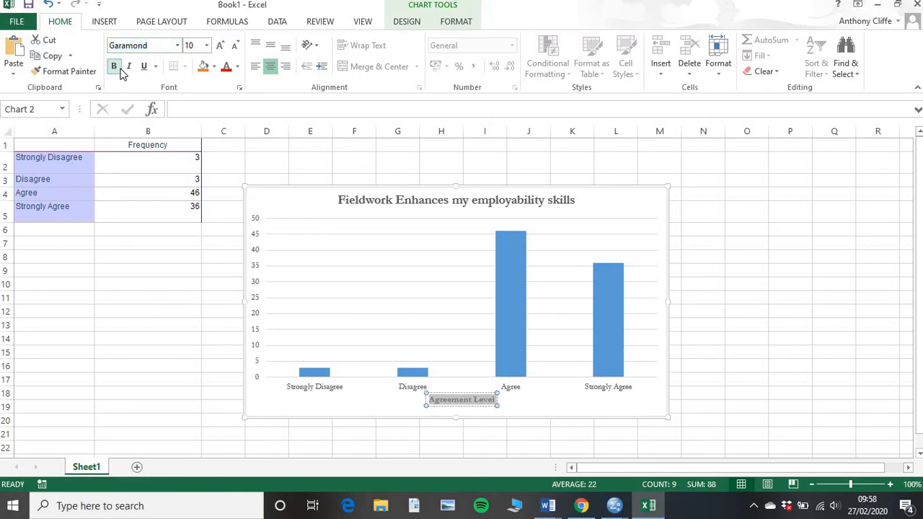
left_click(114, 66)
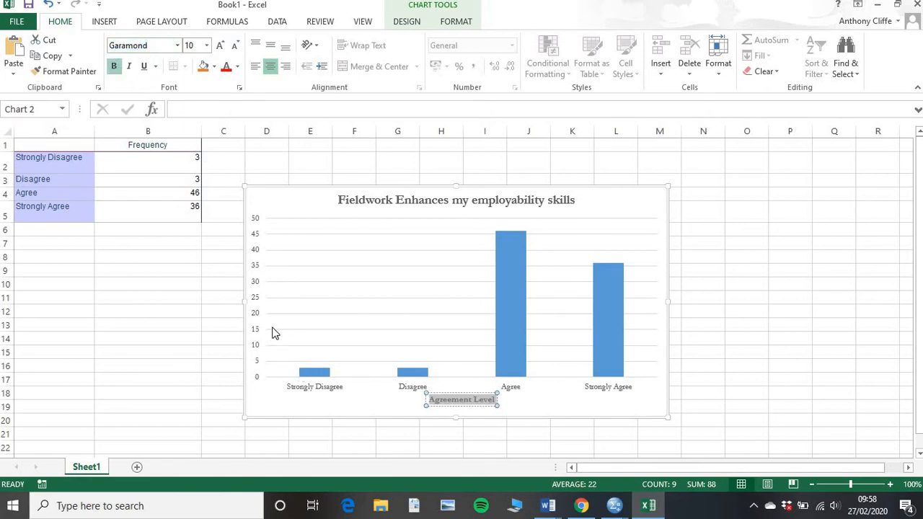
left_click(406, 21)
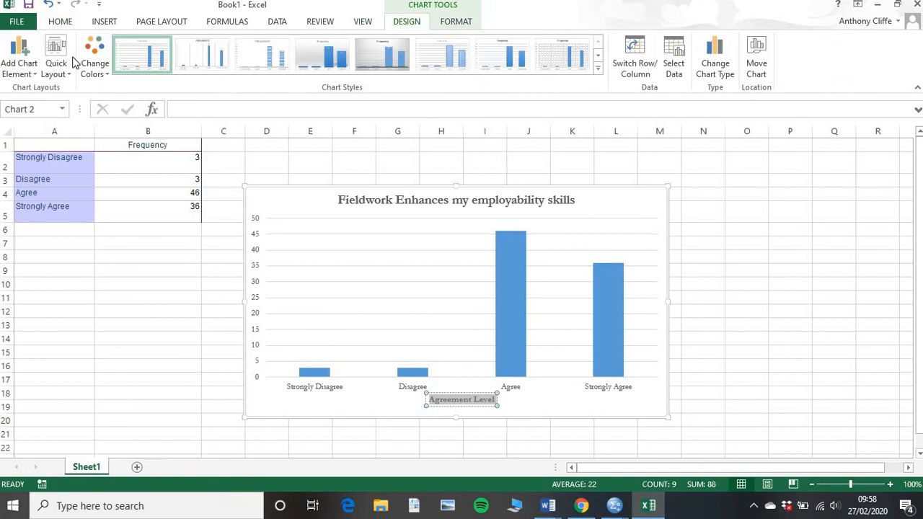
left_click(18, 58)
type("Frequency")
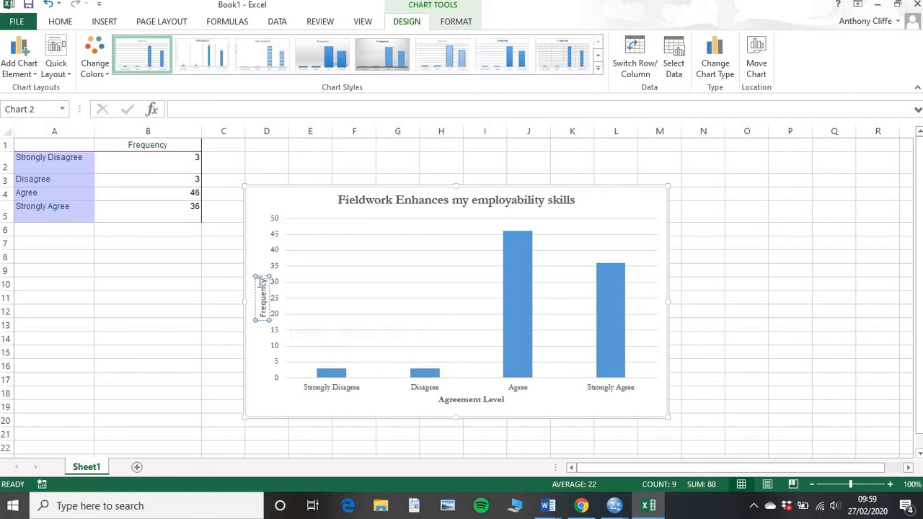
- Set the vertical Frequency axis title font to Garamond
right_click(262, 295)
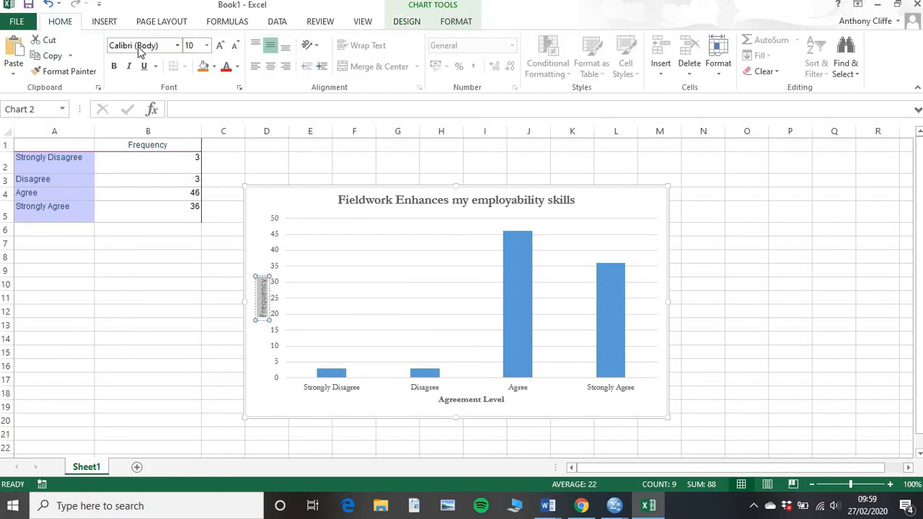
type("Garamond")
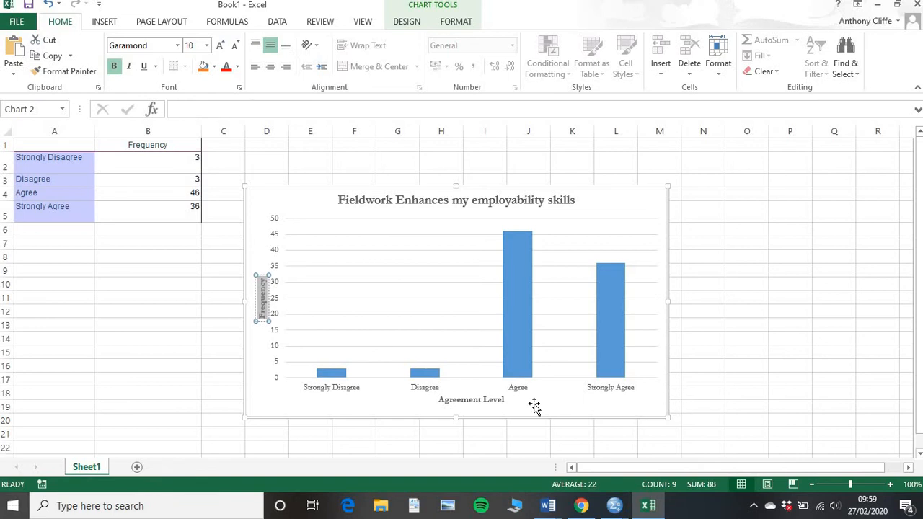
mouse_move(510, 351)
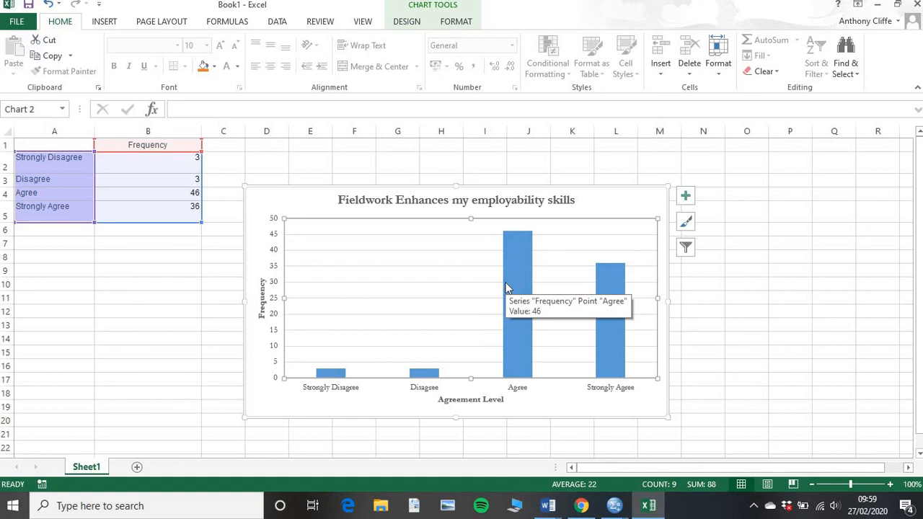
mouse_move(508, 289)
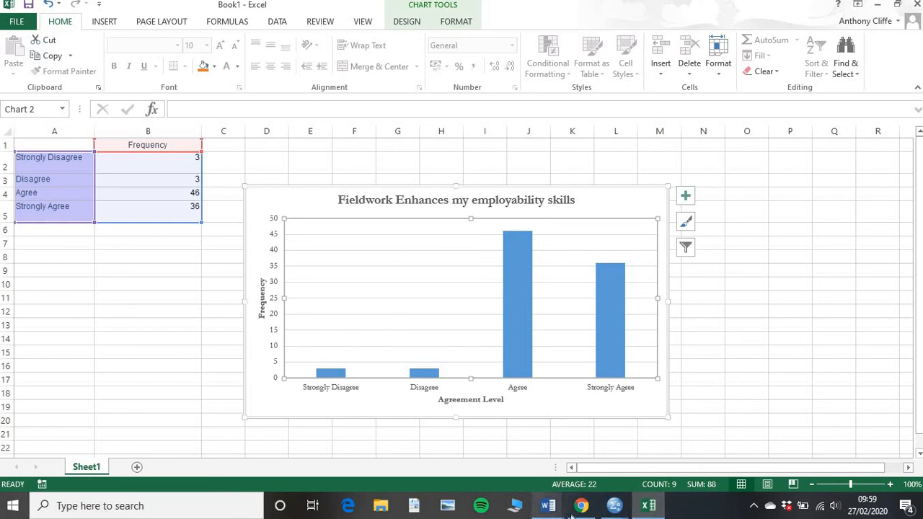
left_click(579, 505)
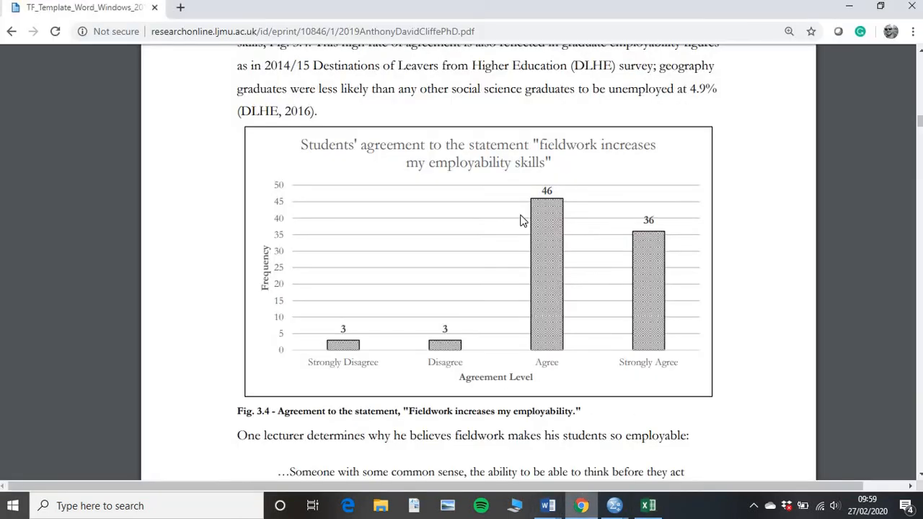
mouse_move(551, 279)
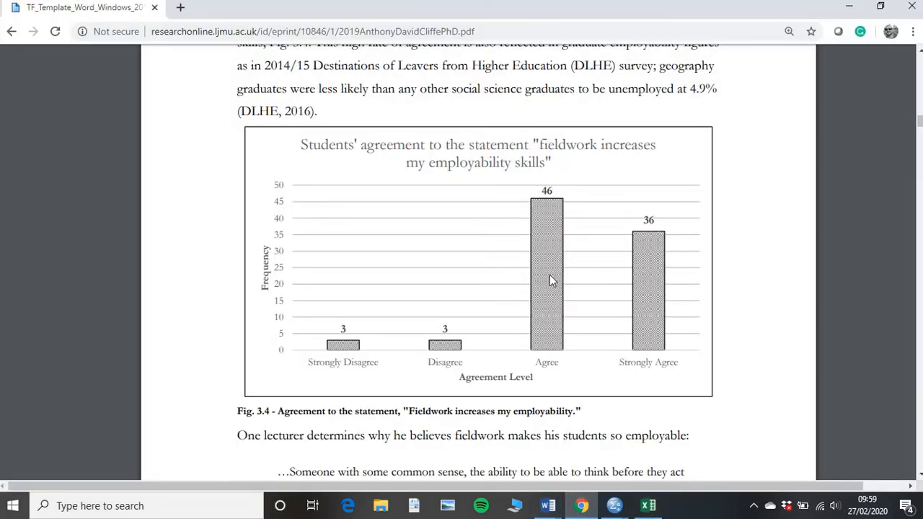
mouse_move(548, 248)
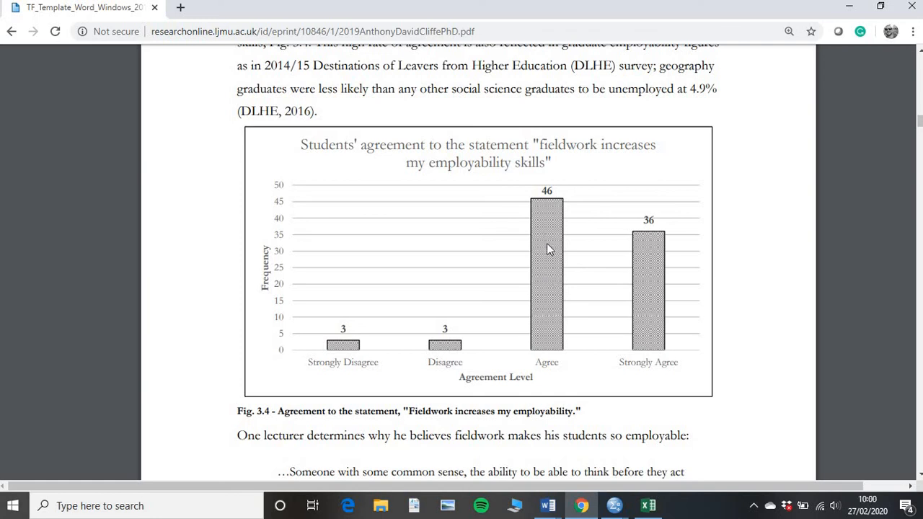
mouse_move(582, 339)
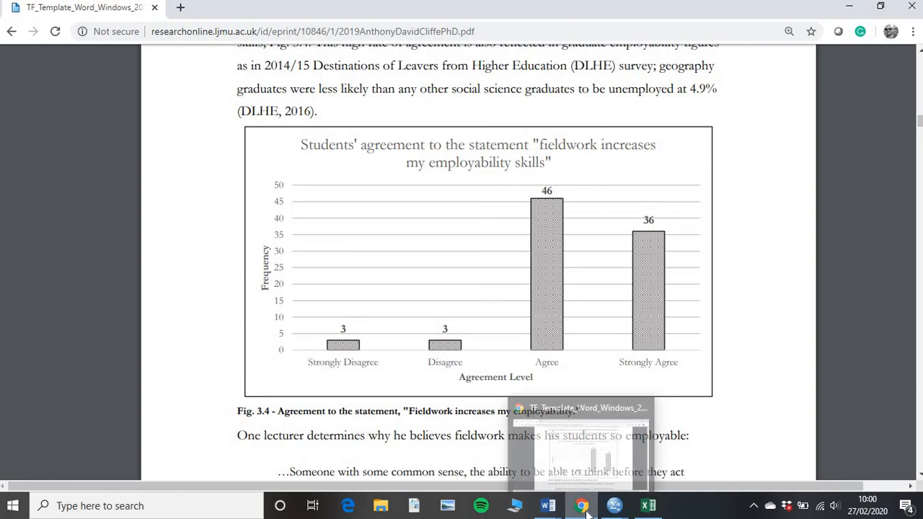
left_click(648, 504)
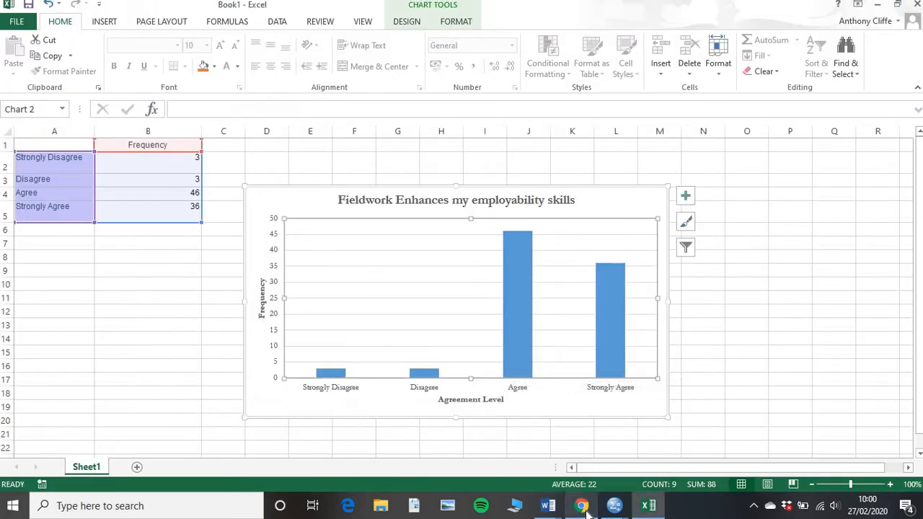
mouse_move(533, 312)
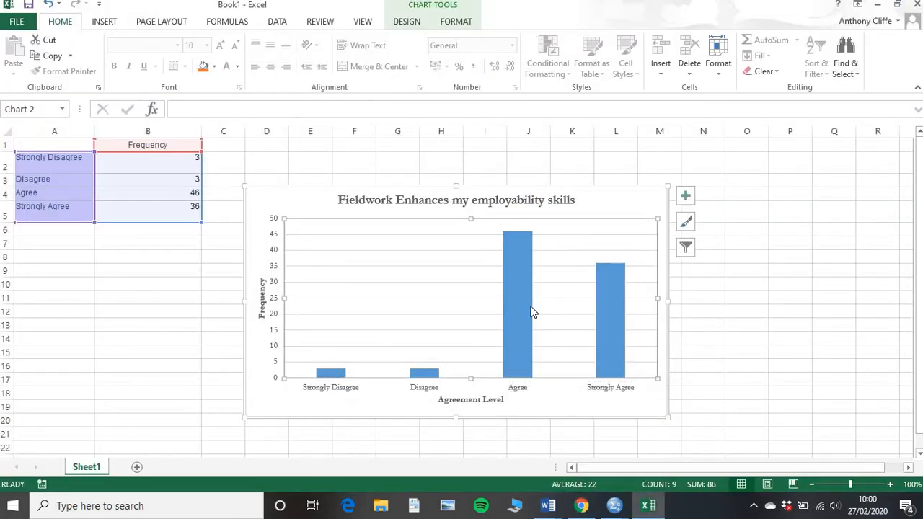
mouse_move(522, 309)
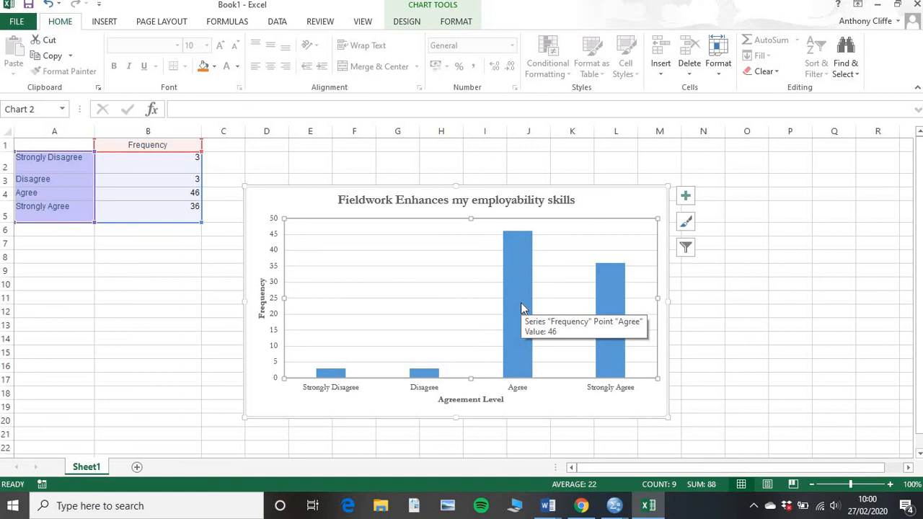
- Open Format Data Series for the bars and reselect the whole series after single-bar selections
left_click(516, 303)
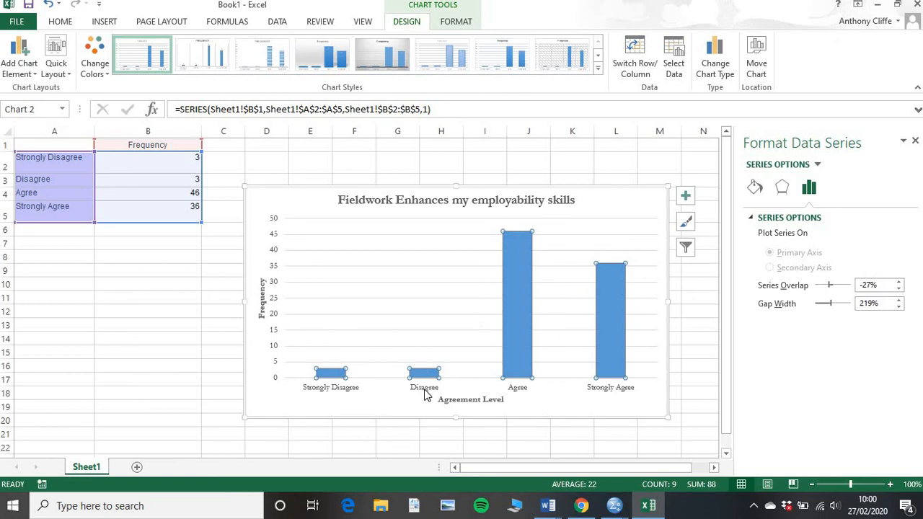
mouse_move(464, 323)
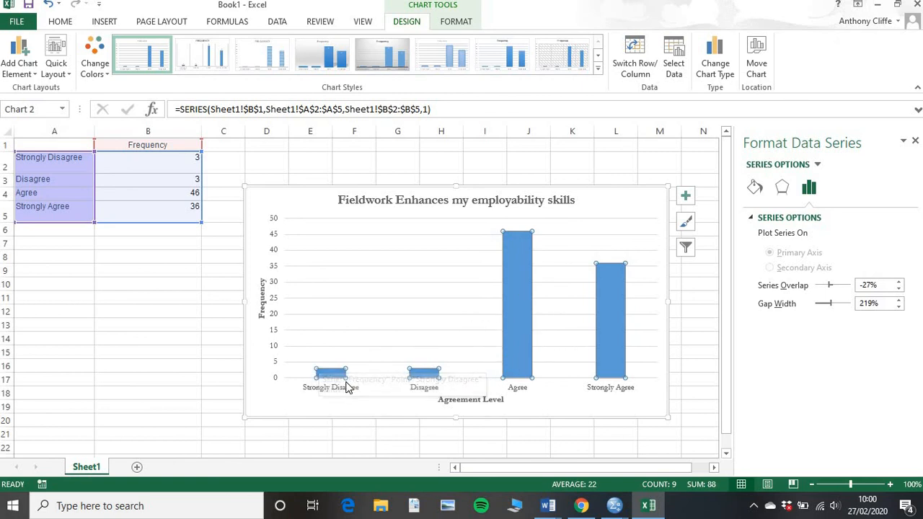
mouse_move(602, 404)
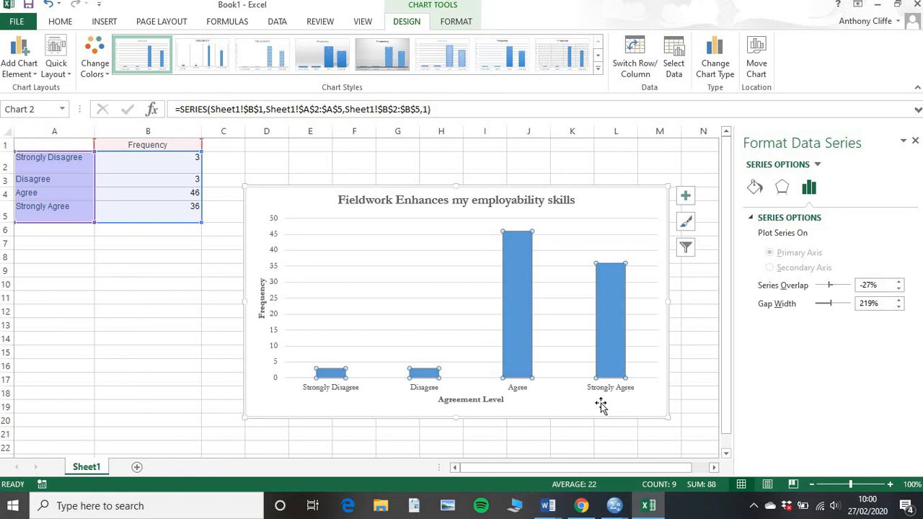
mouse_move(605, 334)
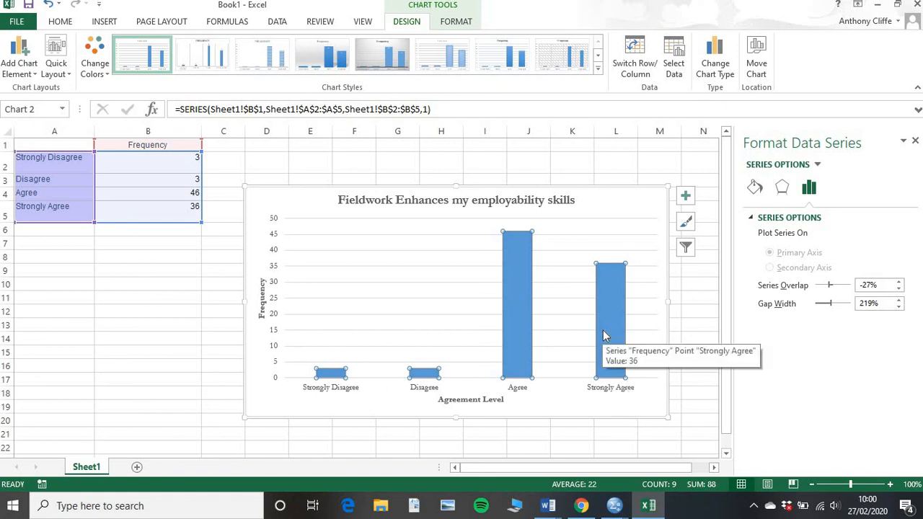
mouse_move(521, 329)
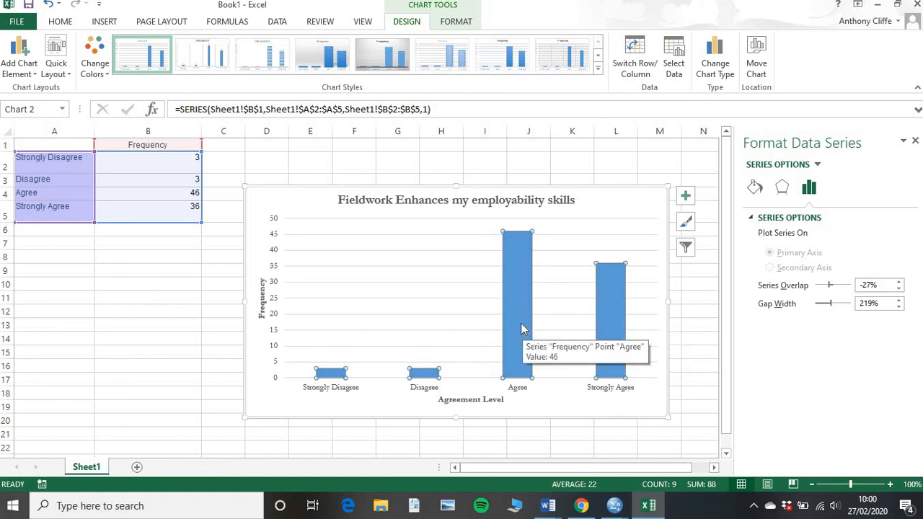
left_click(610, 303)
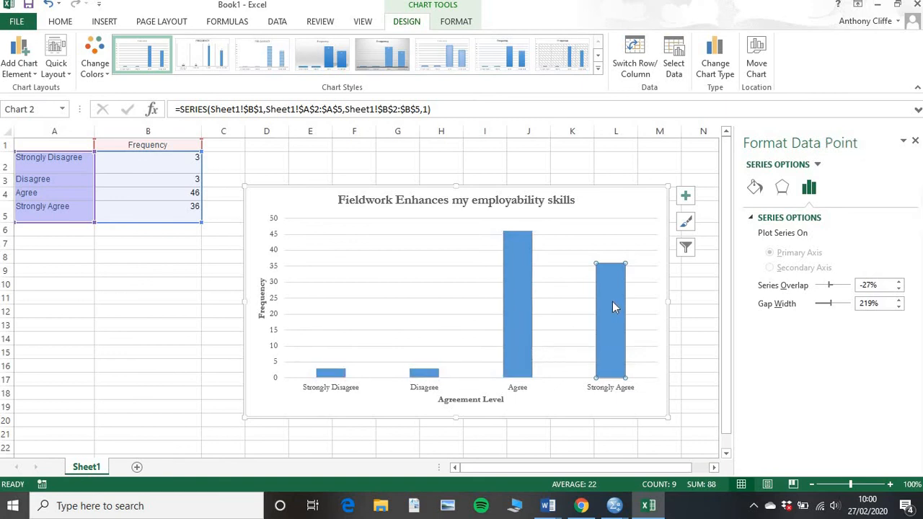
mouse_move(517, 326)
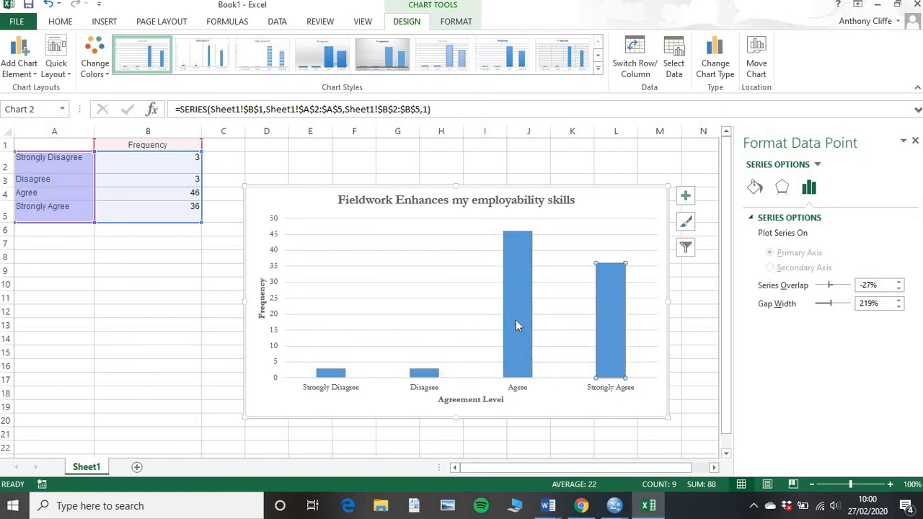
left_click(516, 303)
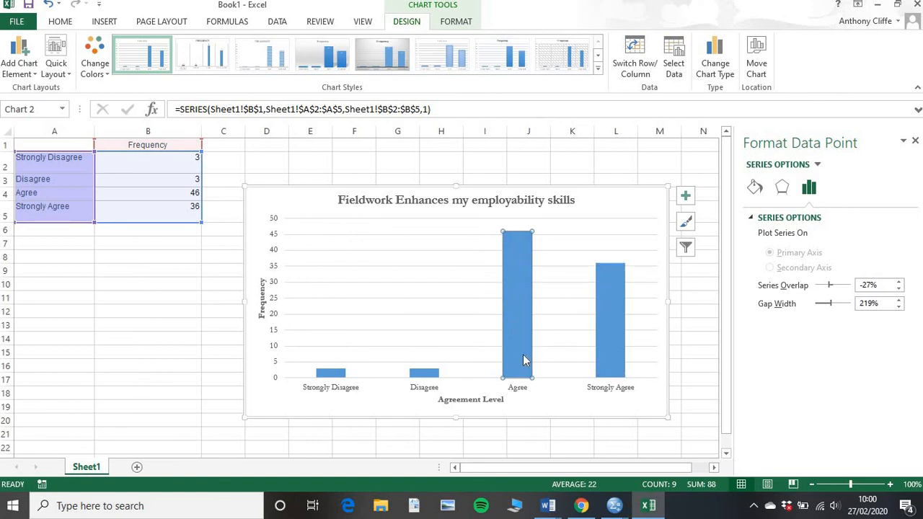
left_click(330, 372)
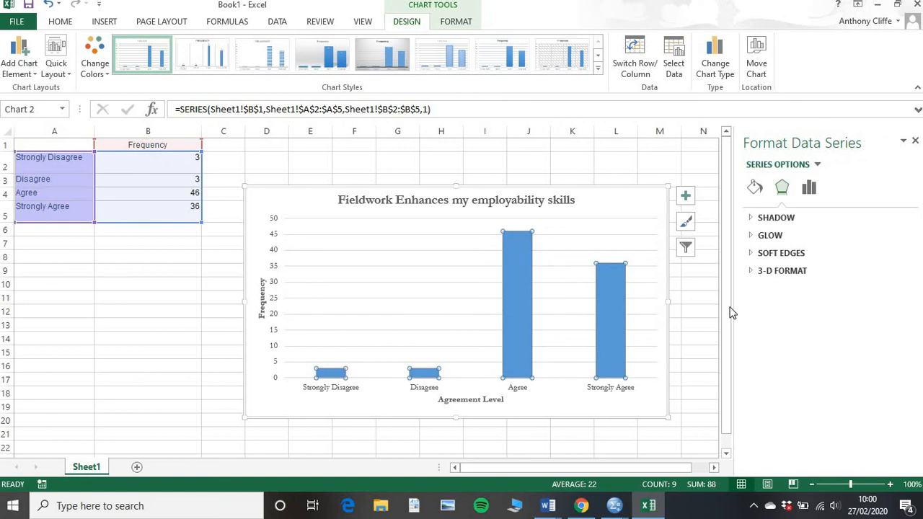
mouse_move(753, 187)
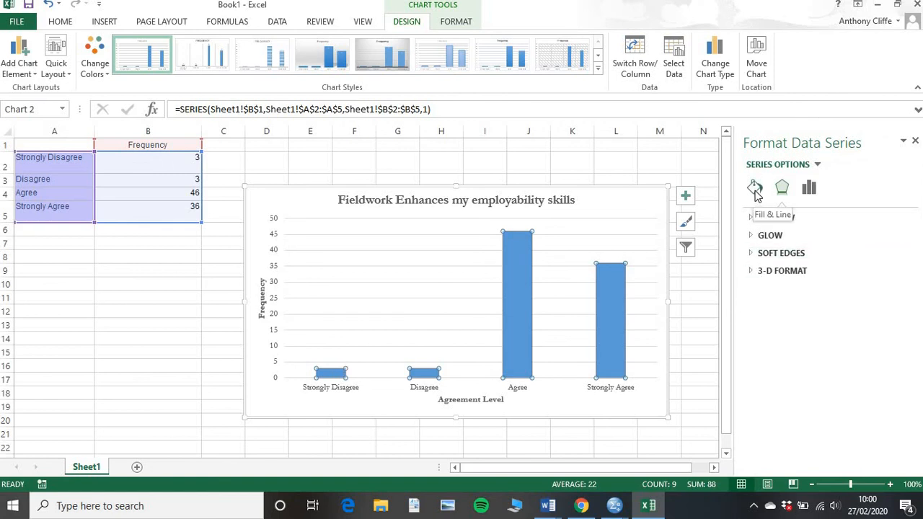
- Give the bars a hatched pattern fill with a dark grey foreground colour
left_click(756, 187)
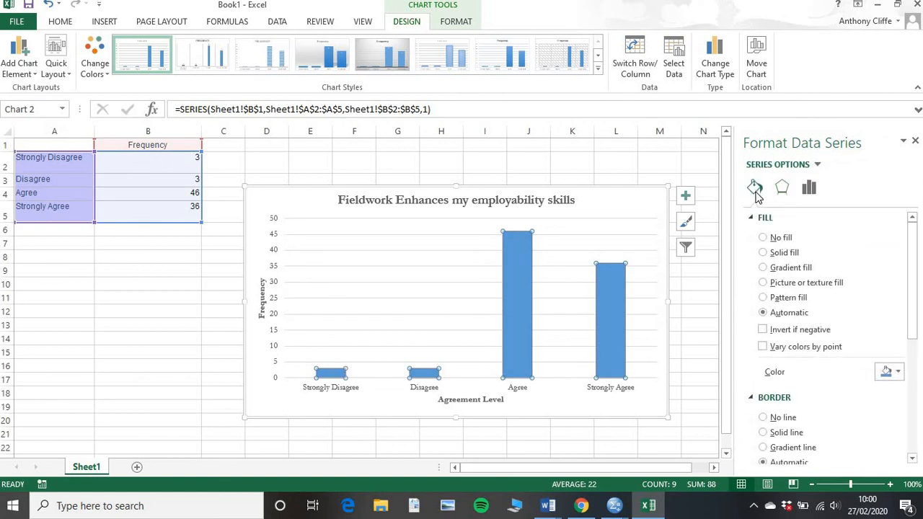
left_click(762, 297)
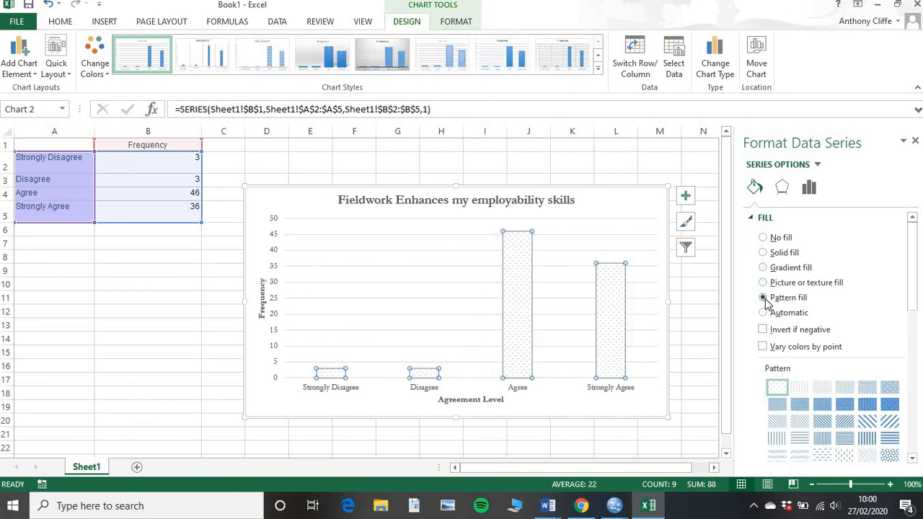
scroll("down", 3)
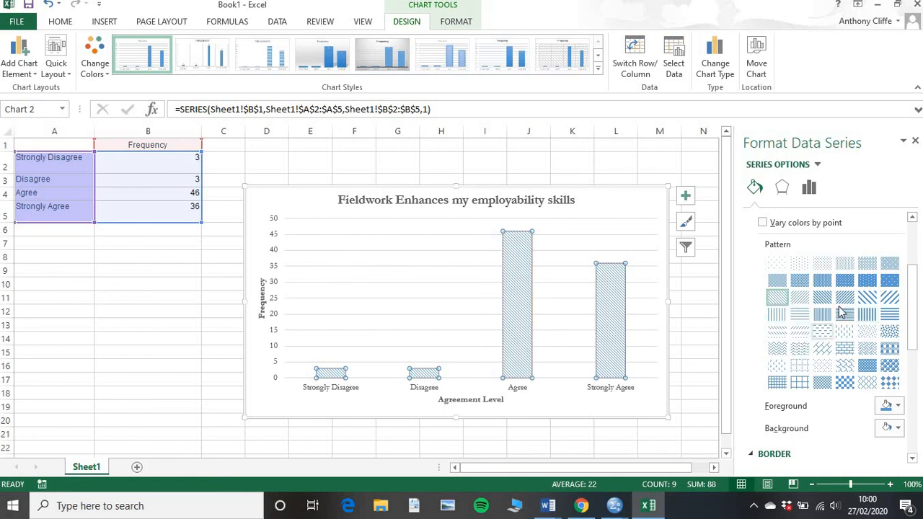
left_click(822, 280)
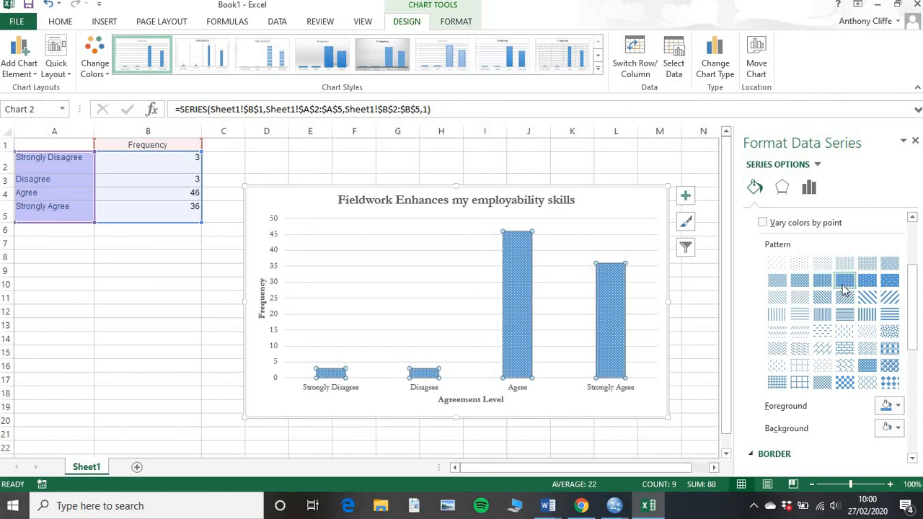
left_click(845, 280)
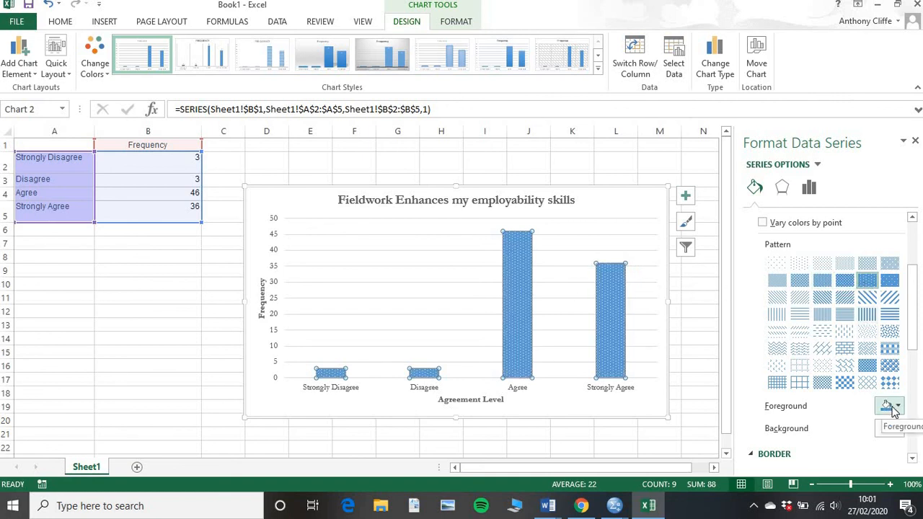
left_click(897, 407)
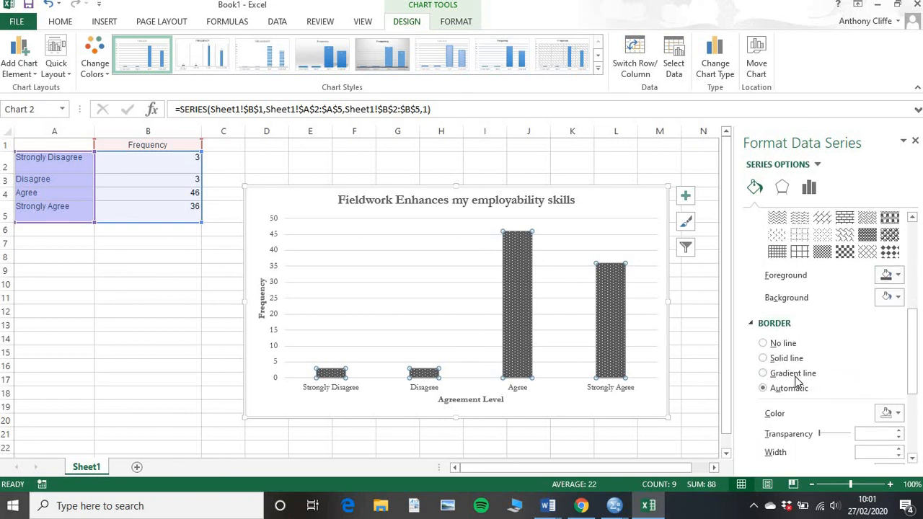
- Give the bars a solid dark border and a lighter grey dotted pattern fill
left_click(763, 357)
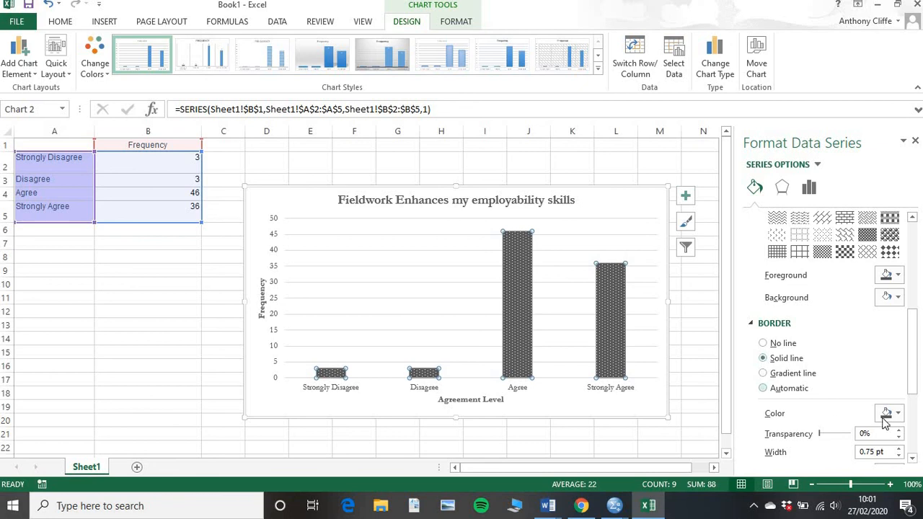
left_click(896, 412)
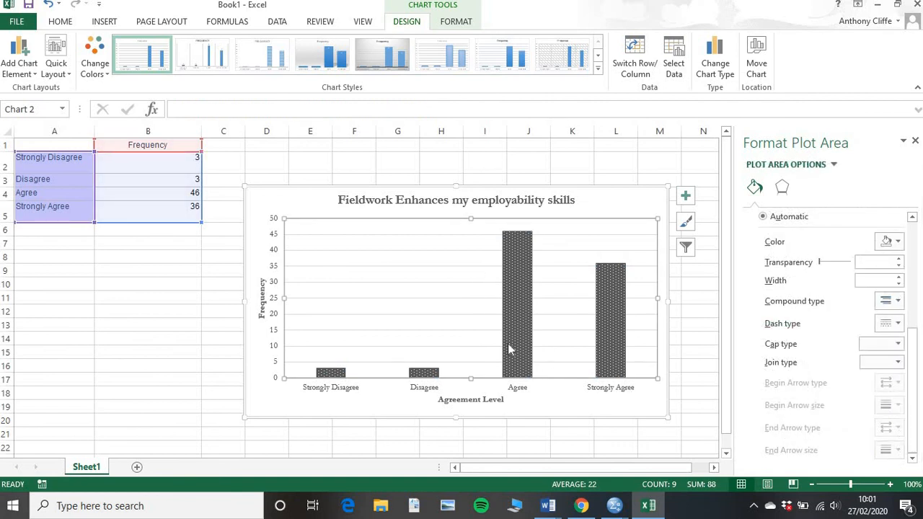
mouse_move(862, 242)
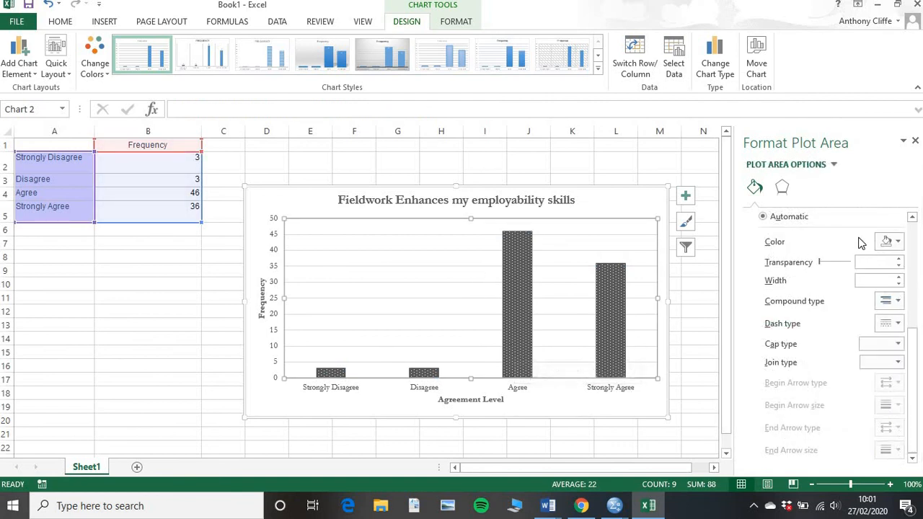
mouse_move(344, 372)
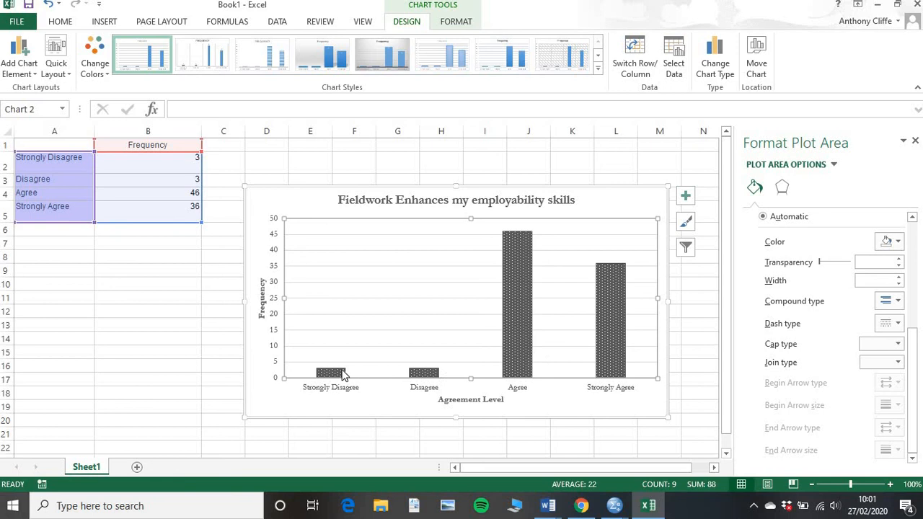
left_click(330, 372)
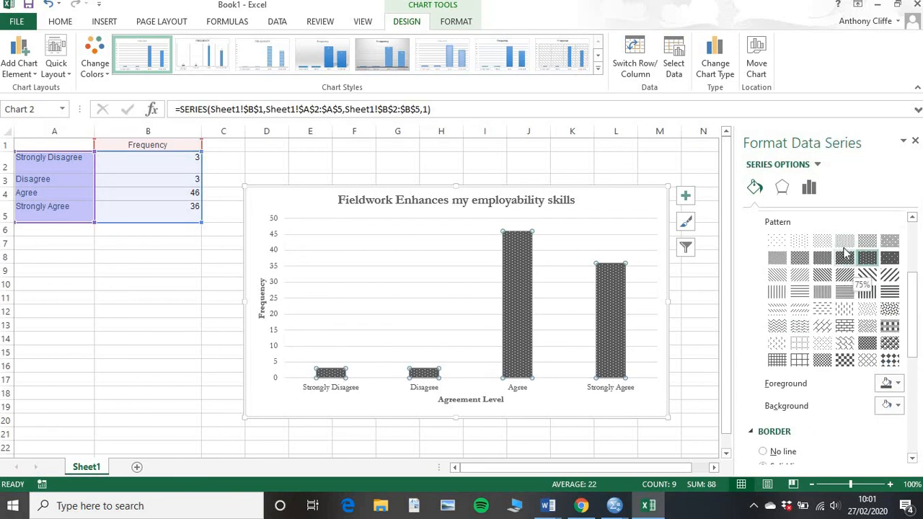
left_click(843, 240)
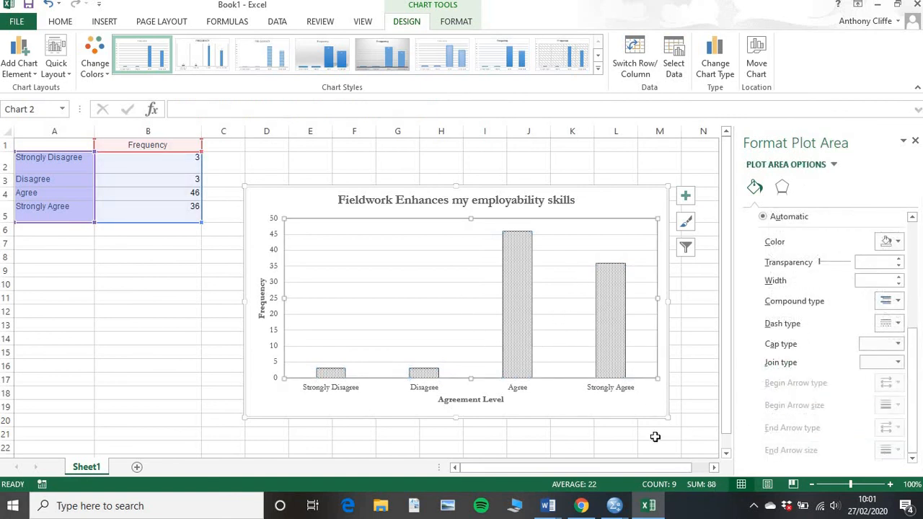
mouse_move(585, 395)
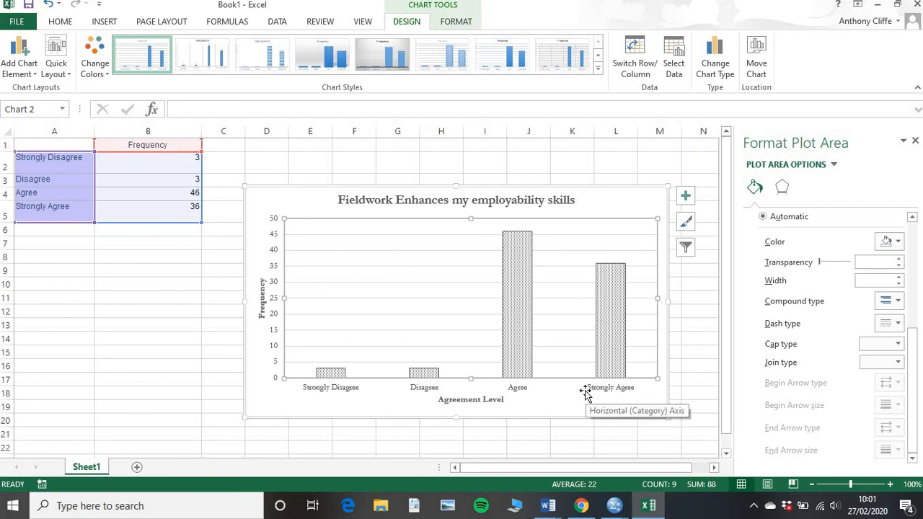
mouse_move(360, 373)
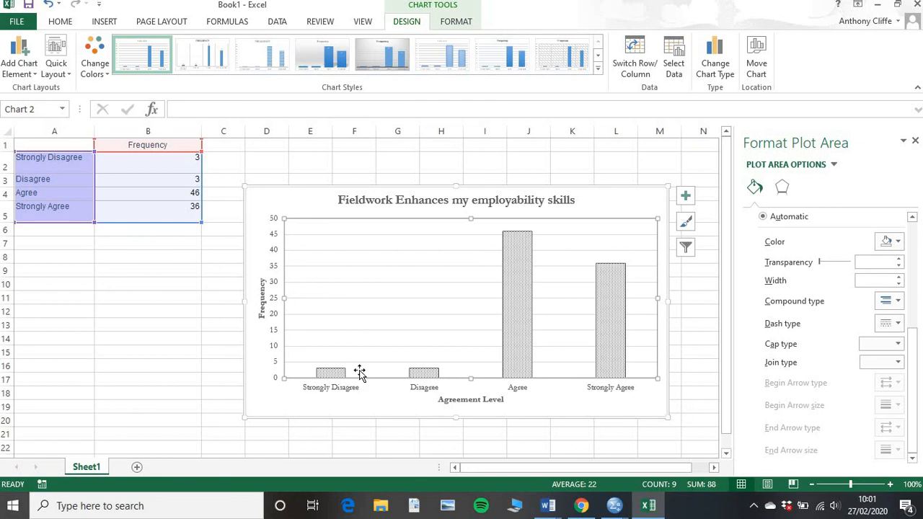
mouse_move(326, 381)
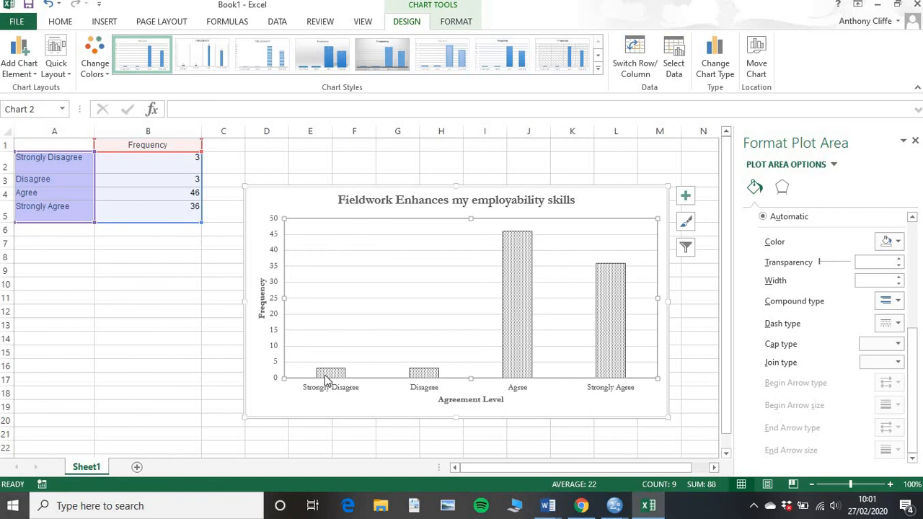
mouse_move(522, 311)
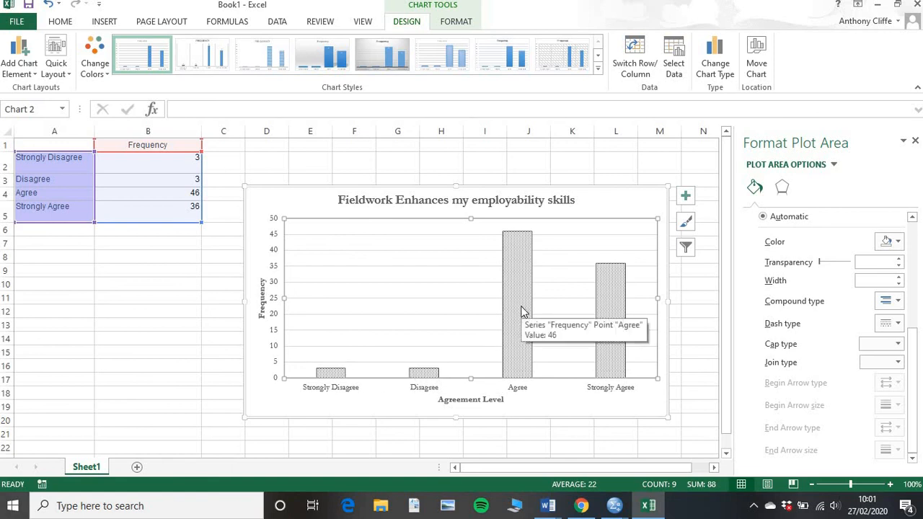
left_click(516, 303)
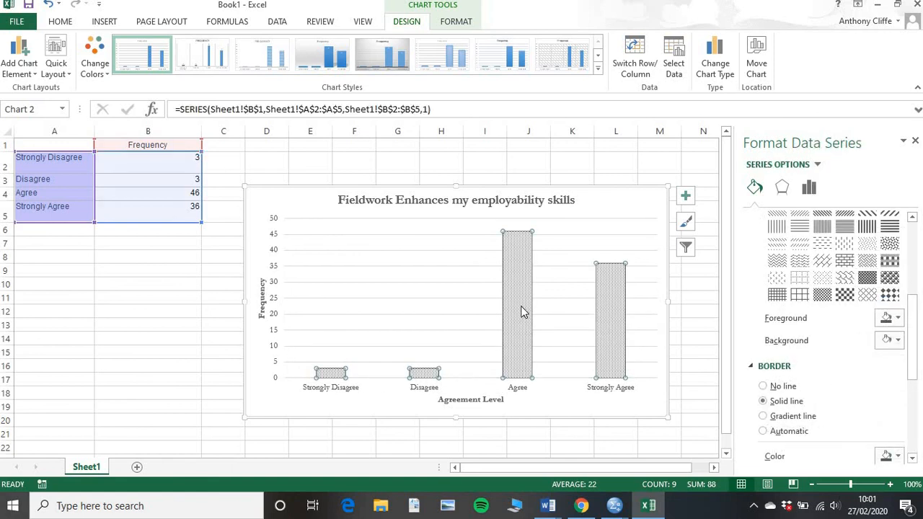
- Add value labels (3, 3, 46, 36) above the bars and set them in bold Garamond
right_click(516, 310)
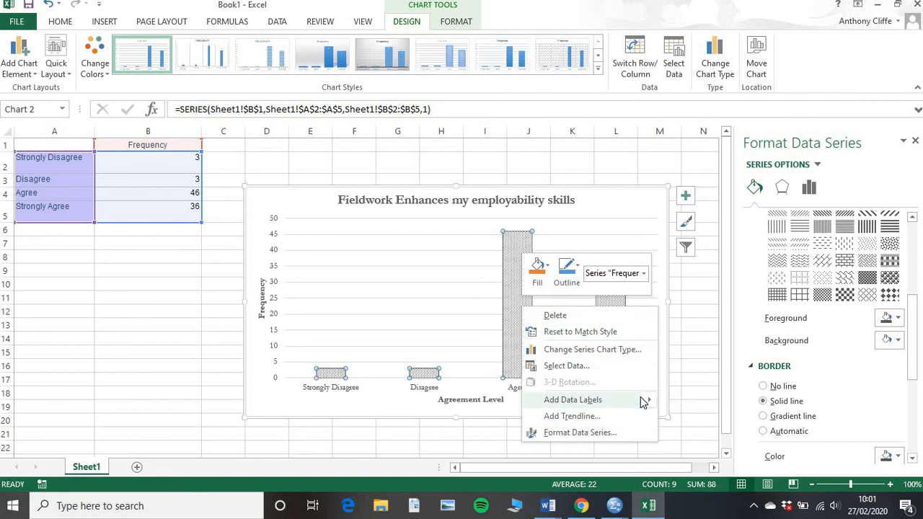
left_click(572, 399)
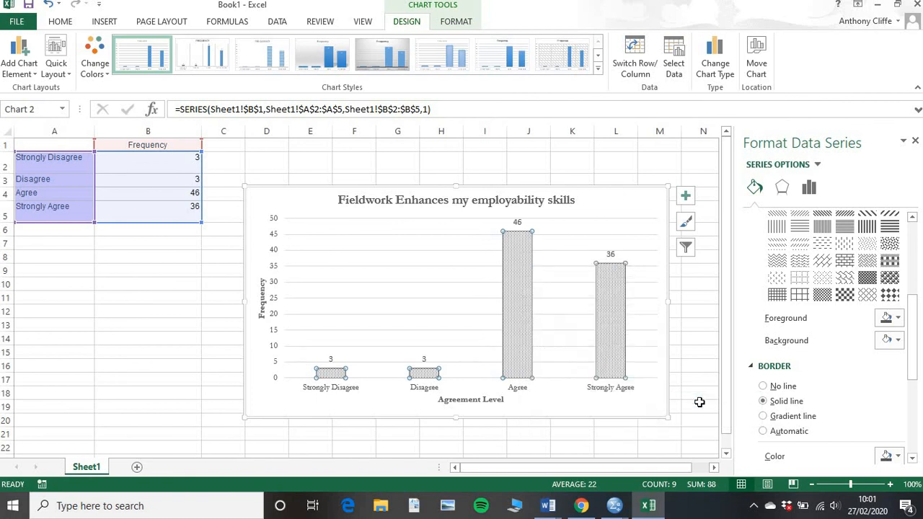
left_click(516, 222)
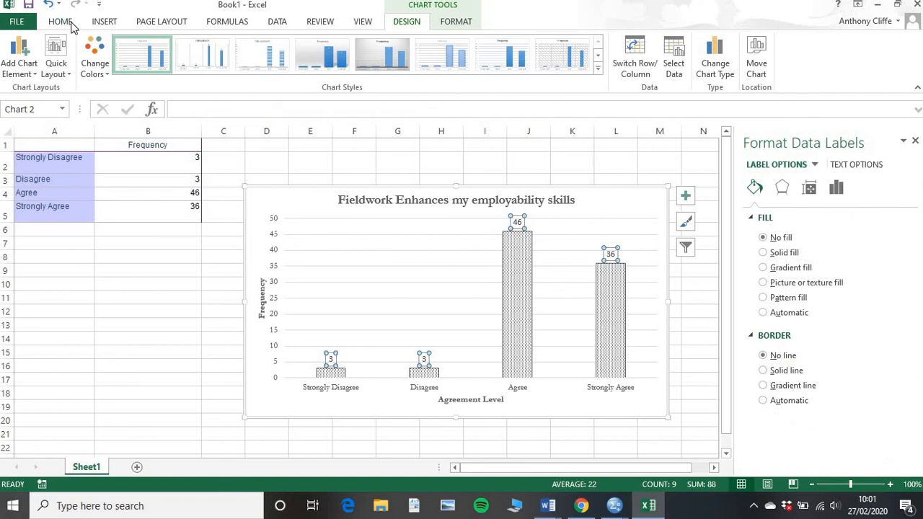
left_click(61, 21)
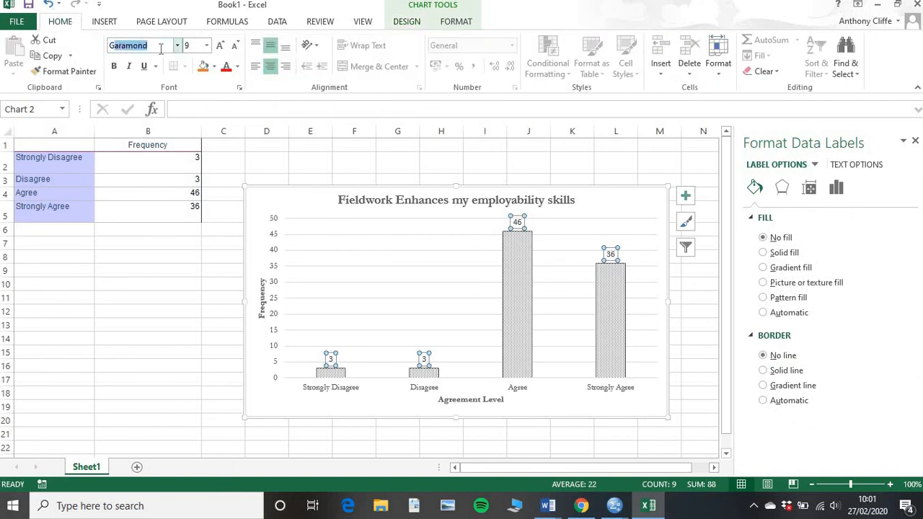
left_click(114, 67)
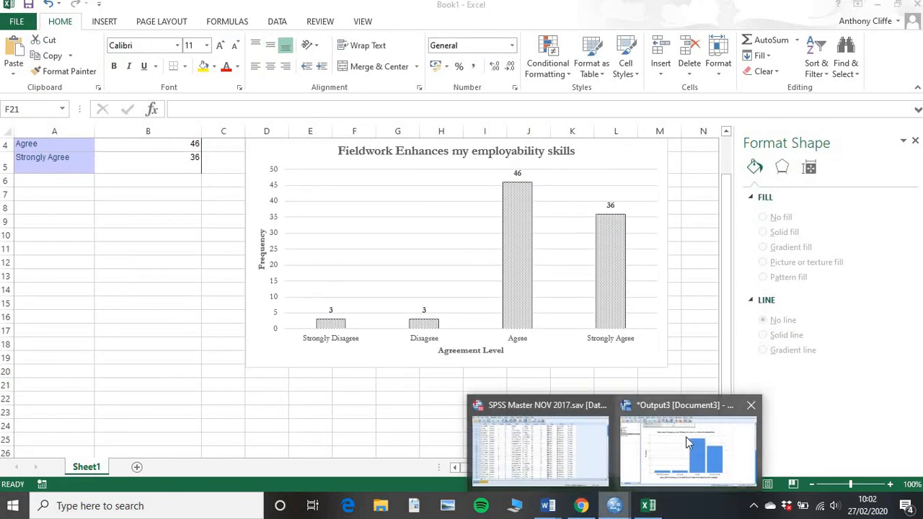
- Deselect the chart to review it, then select the whole chart area for comparison
left_click(686, 447)
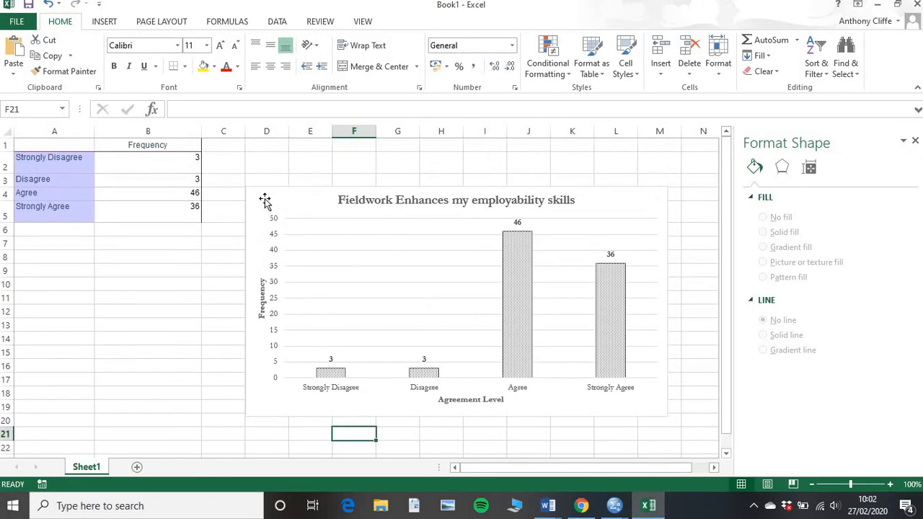
left_click(456, 303)
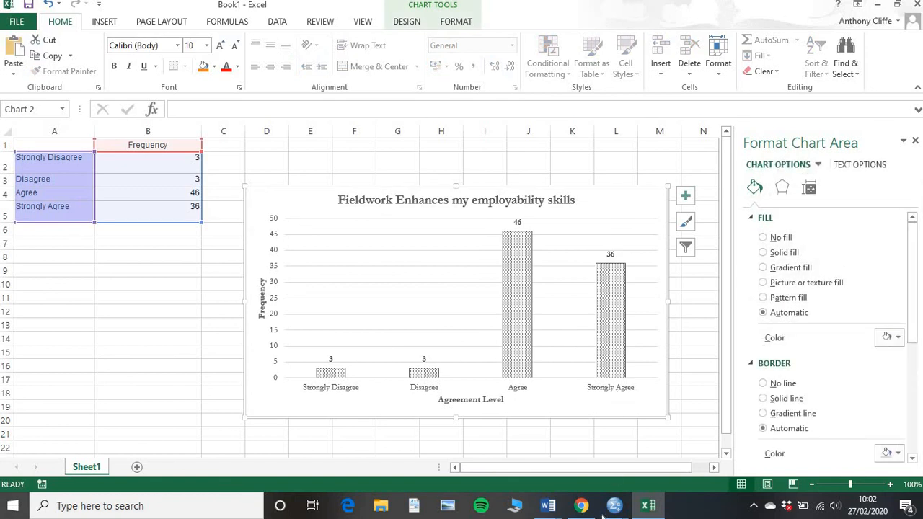
mouse_move(547, 505)
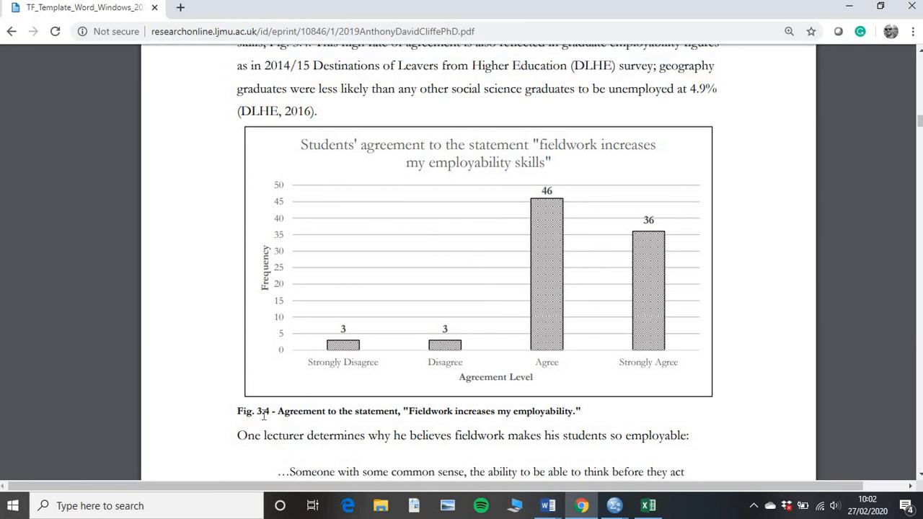
mouse_move(522, 116)
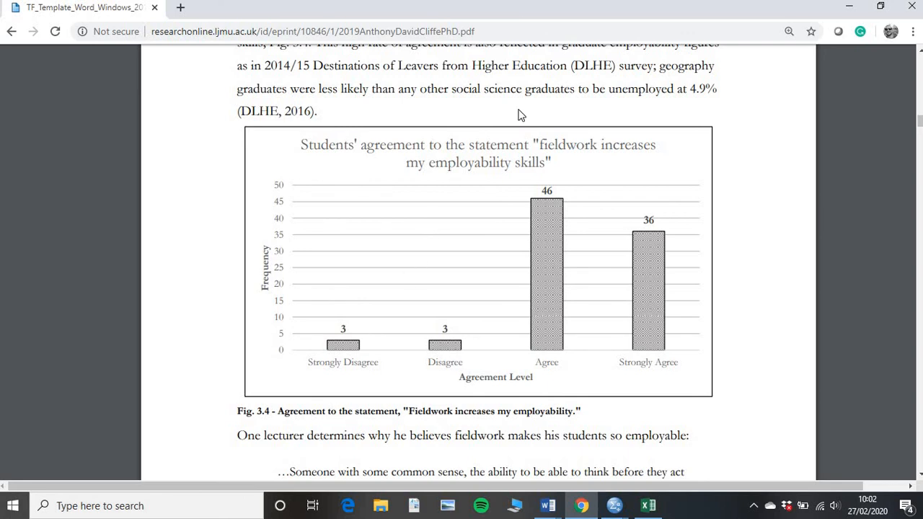
mouse_move(436, 242)
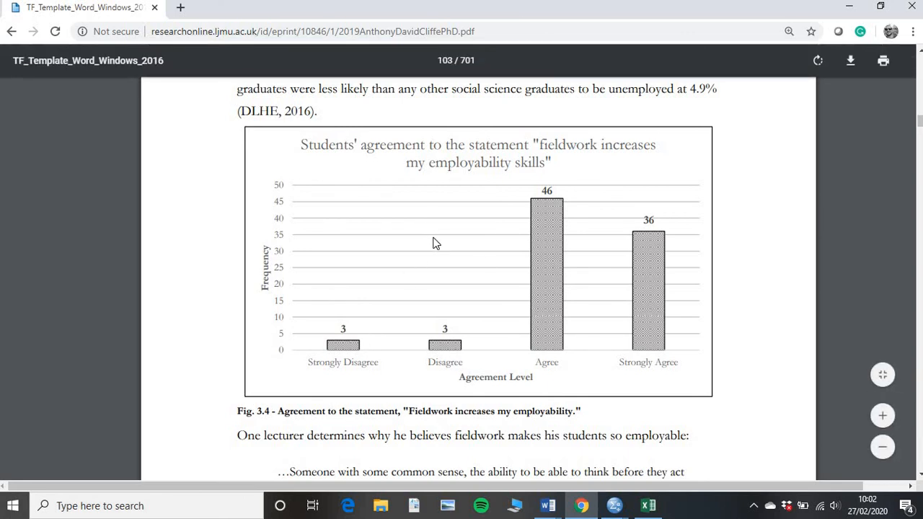
mouse_move(434, 238)
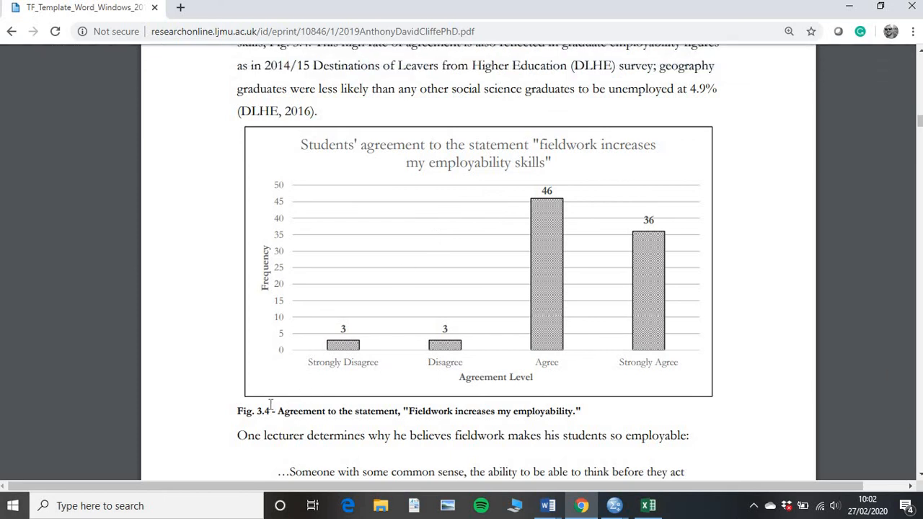
mouse_move(366, 321)
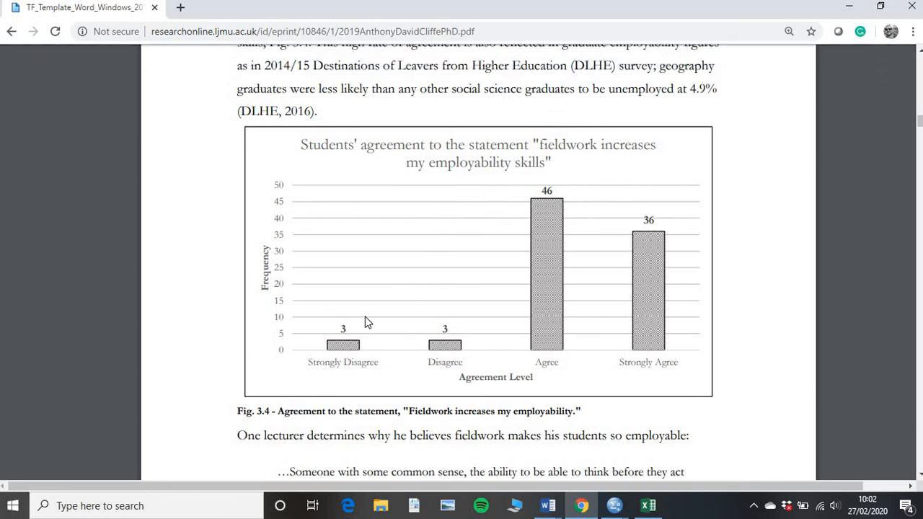
mouse_move(343, 390)
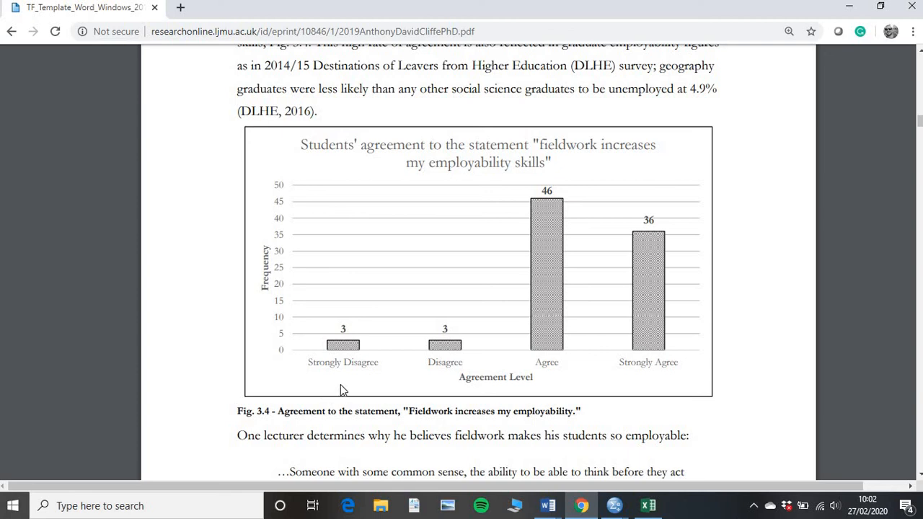